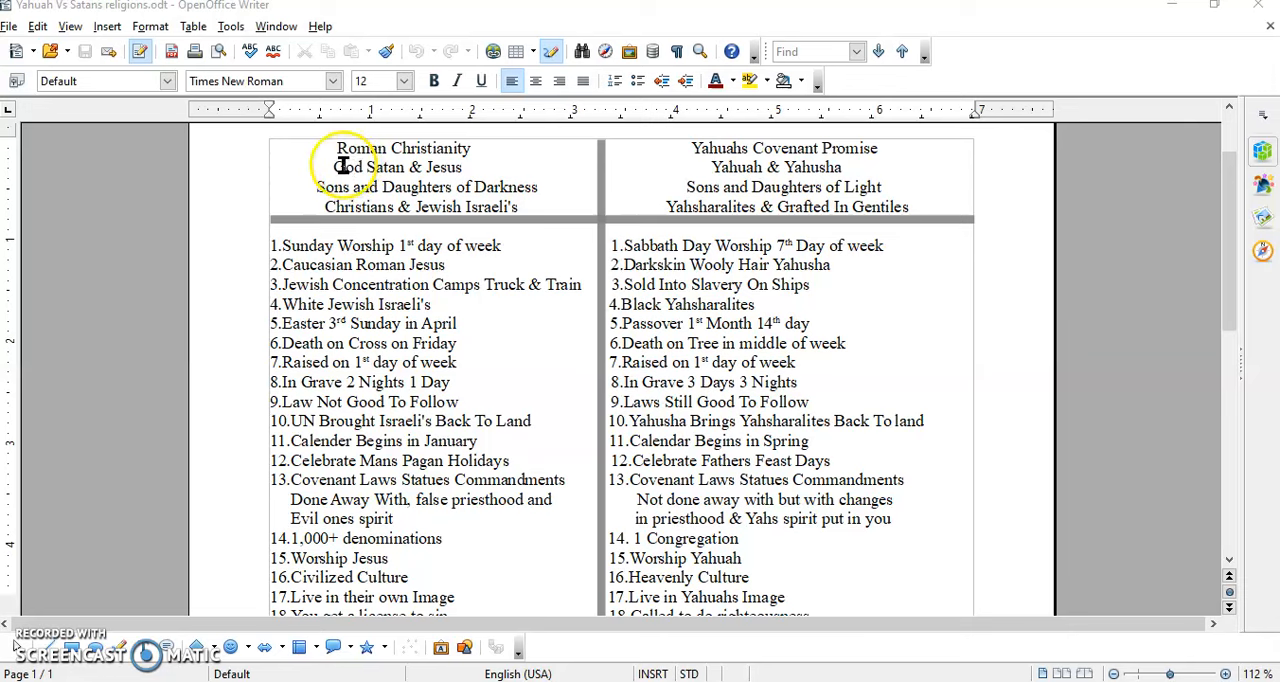
{"action": "mouse_move", "coordinate": [326, 168]}
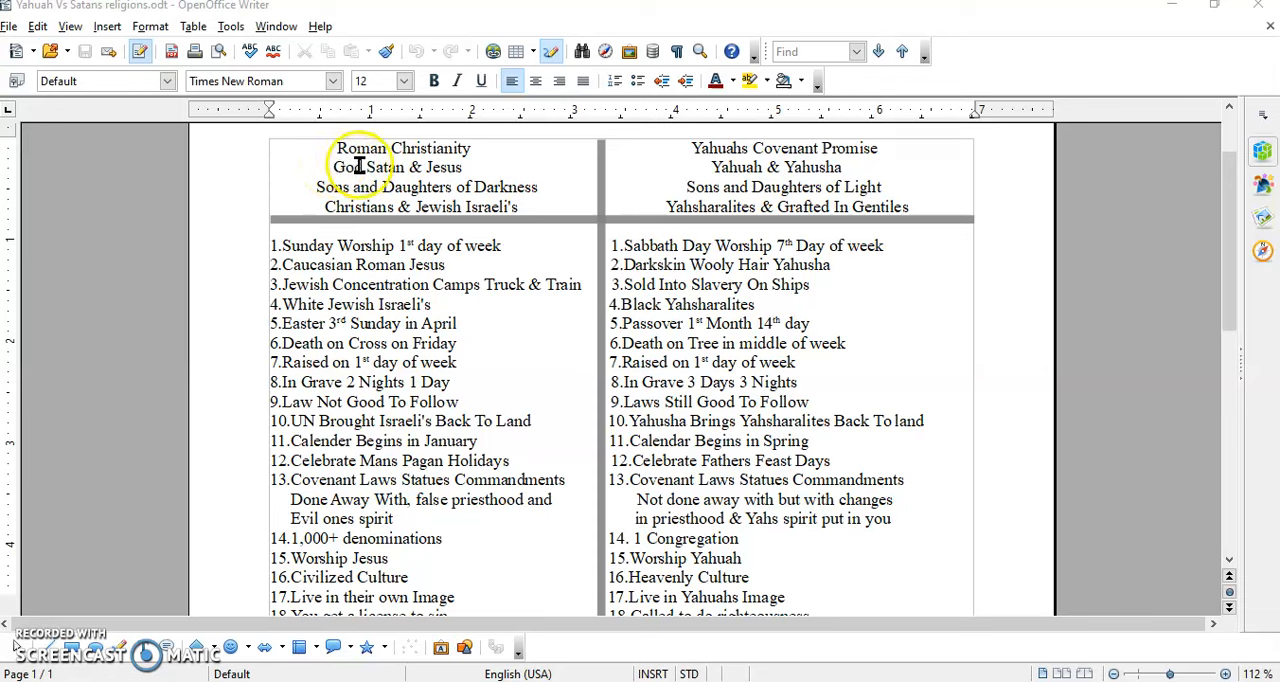
{"action": "mouse_move", "coordinate": [416, 168]}
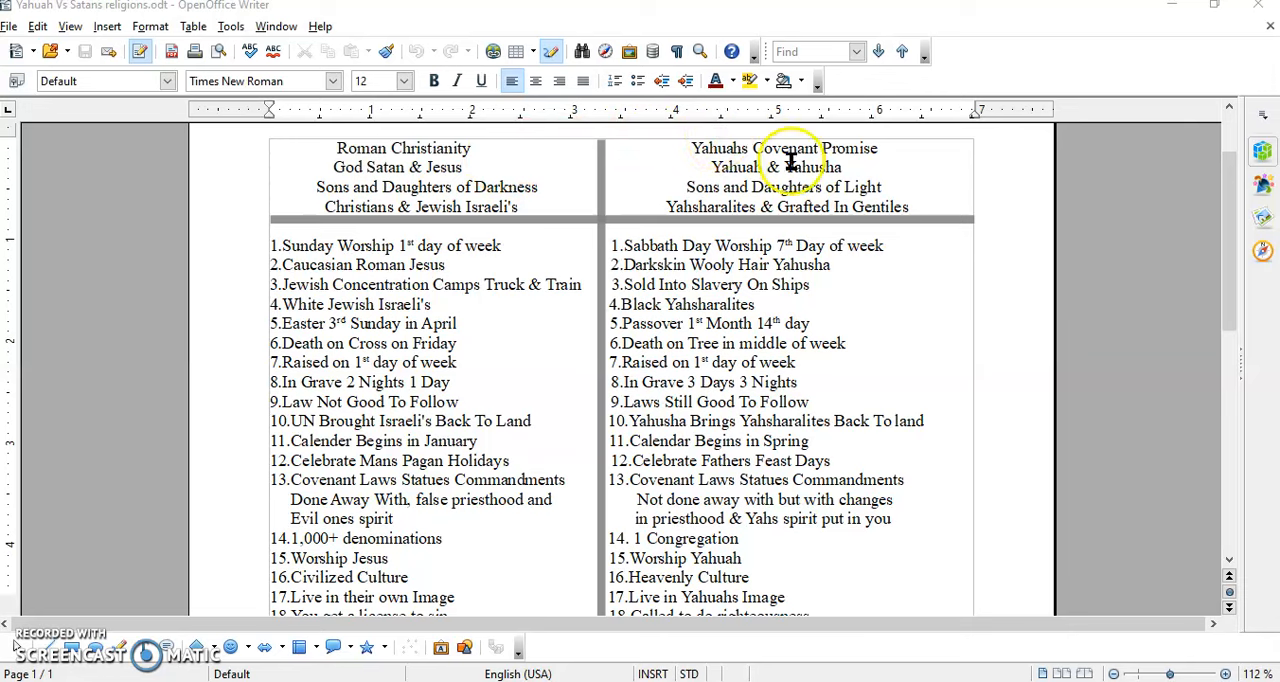
{"action": "mouse_move", "coordinate": [844, 168]}
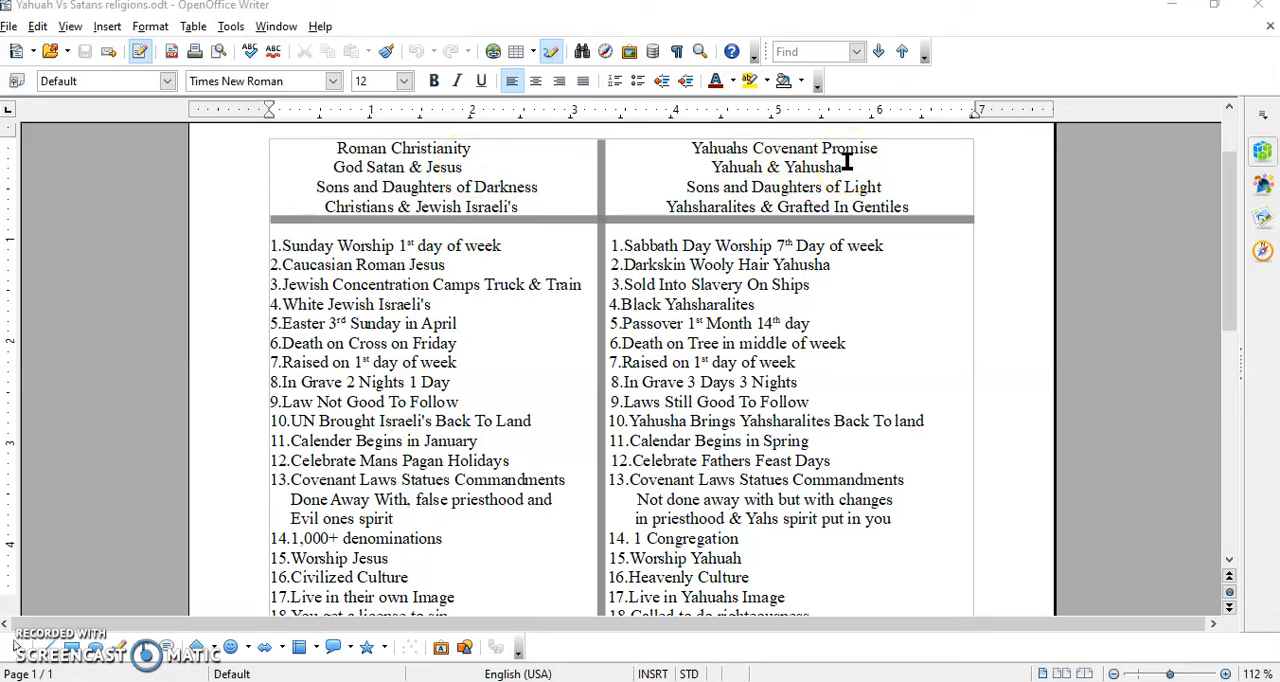
{"action": "mouse_move", "coordinate": [648, 152]}
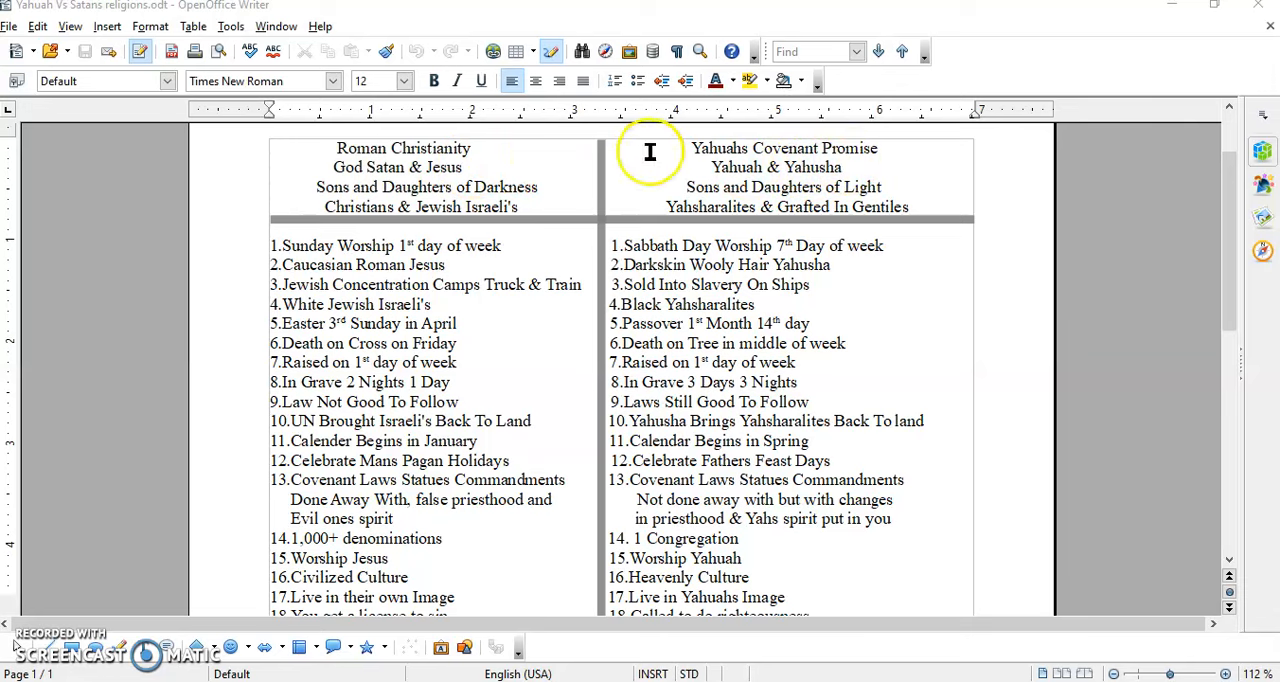
{"action": "mouse_move", "coordinate": [488, 596]}
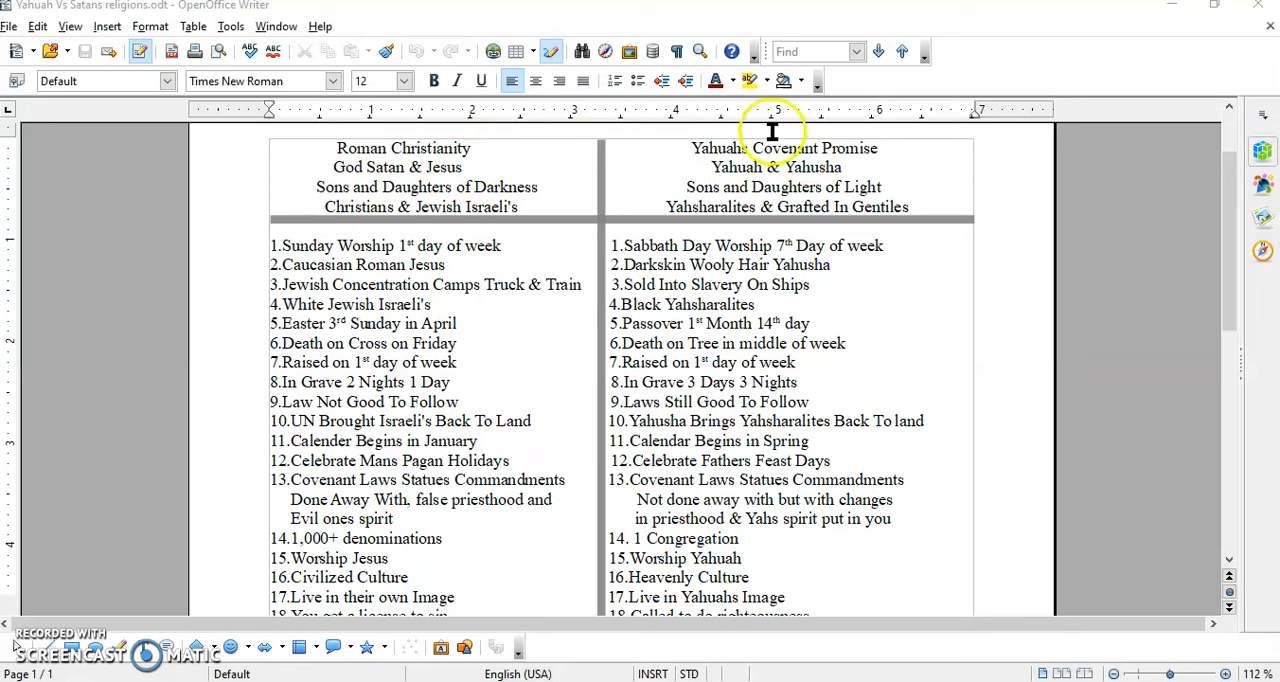
{"action": "mouse_move", "coordinate": [532, 176]}
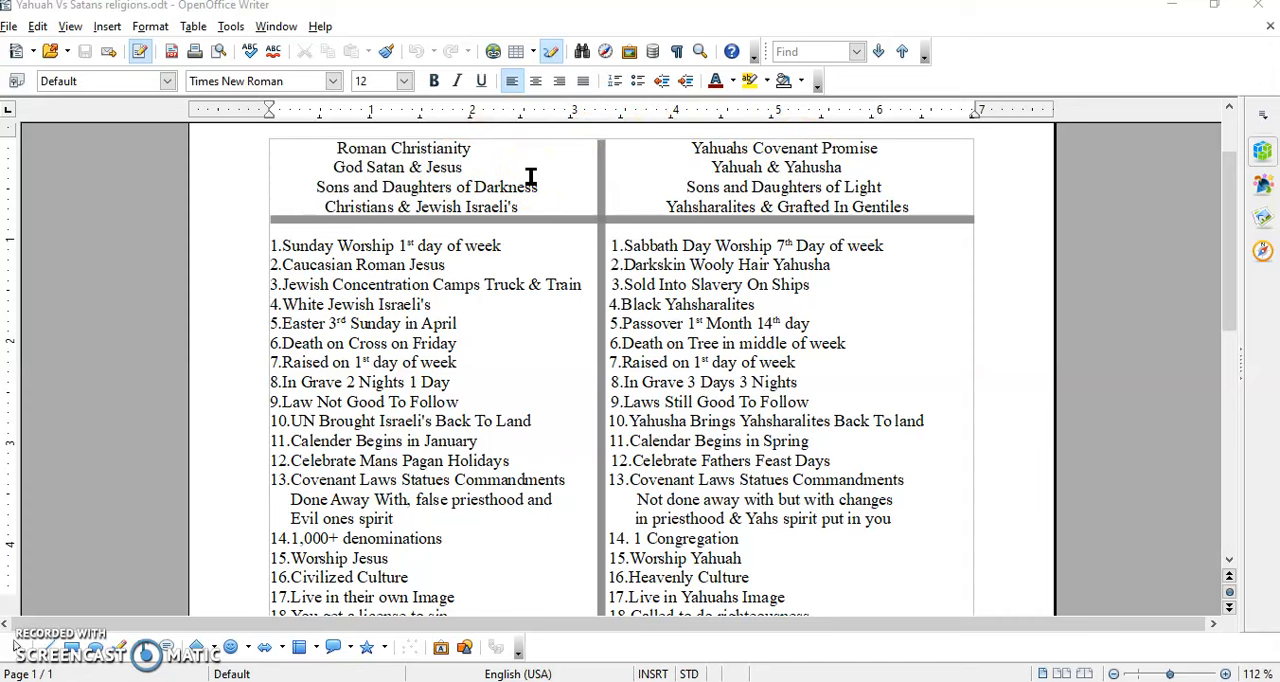
Scroll down the comparison table to bring rows 14–23 into view.
{"action": "scroll", "scroll_direction": "down", "scroll_amount": 3}
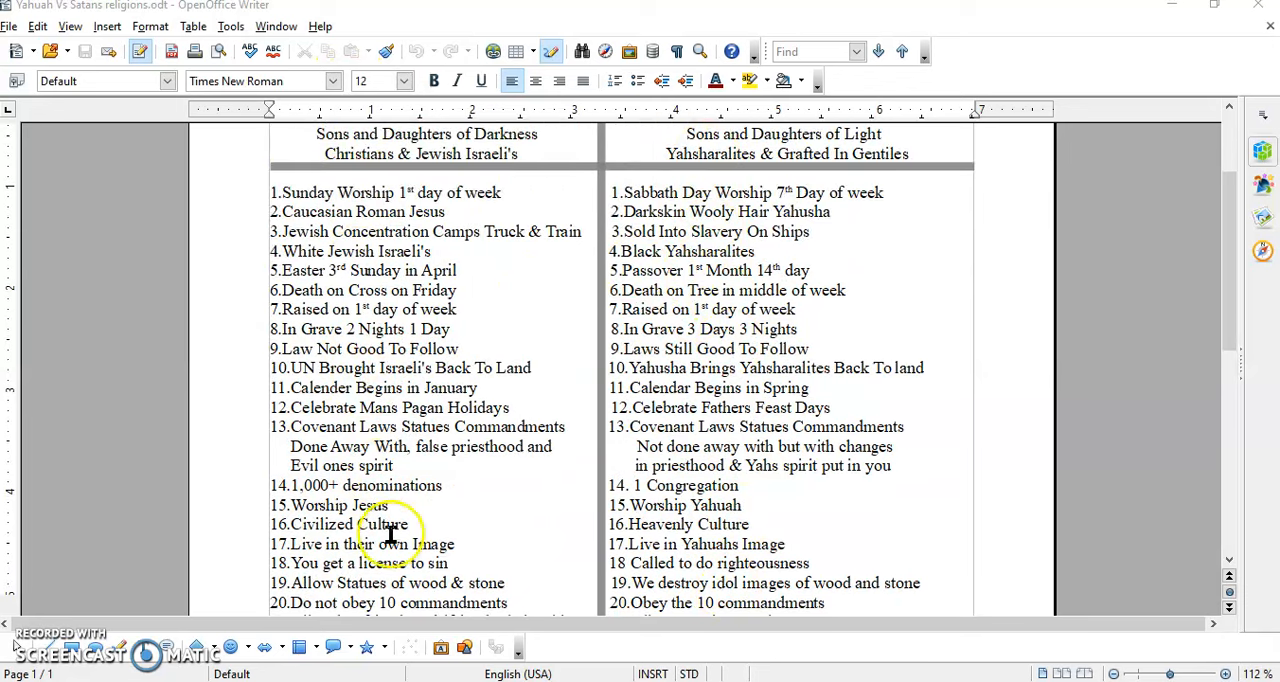
{"action": "mouse_move", "coordinate": [580, 316]}
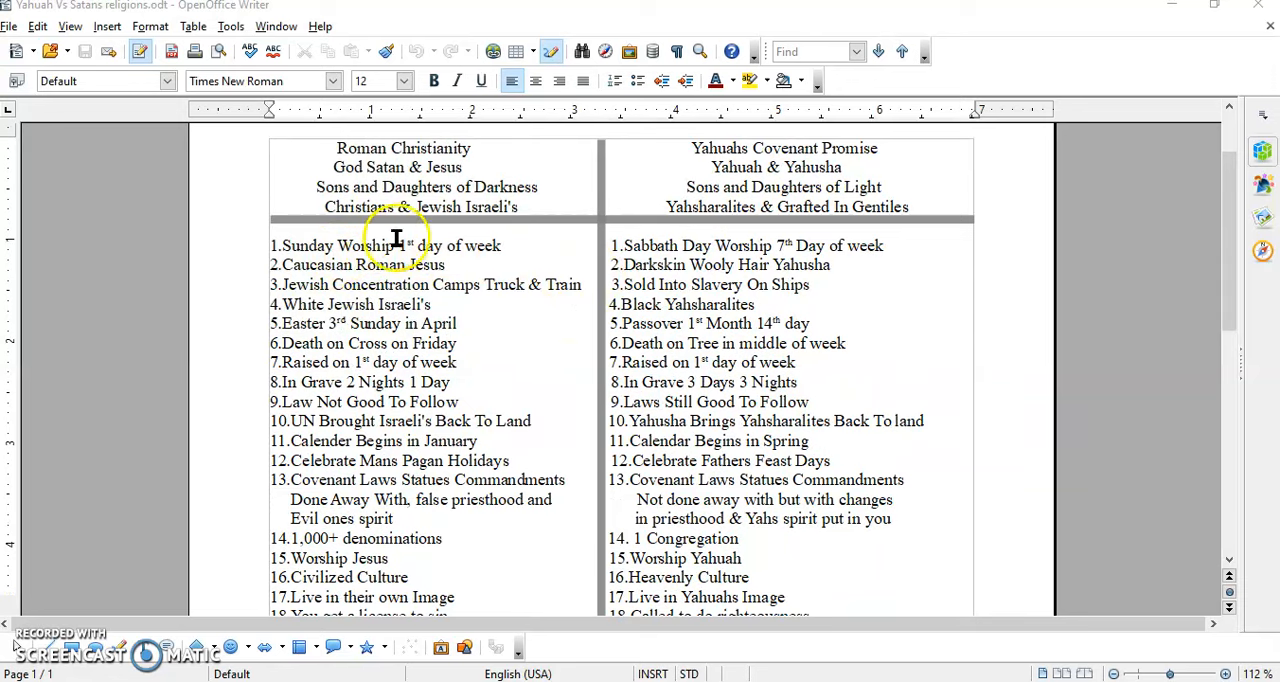
{"action": "mouse_move", "coordinate": [504, 246]}
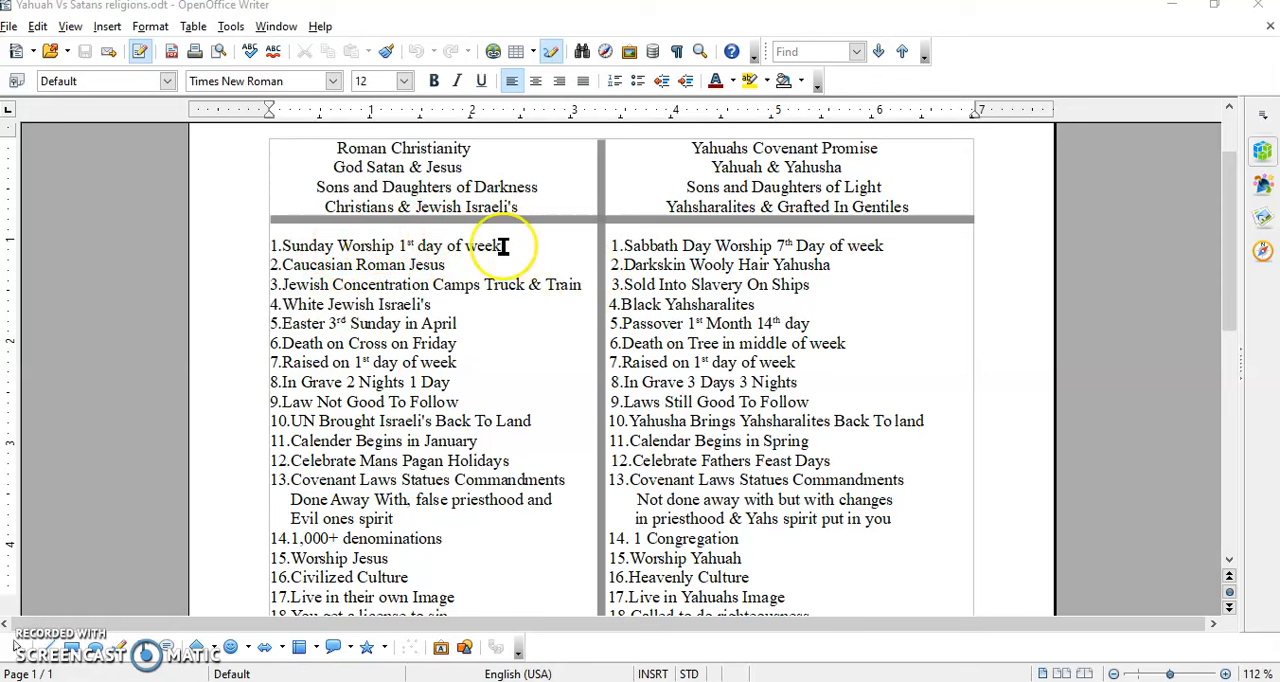
{"action": "mouse_move", "coordinate": [688, 244]}
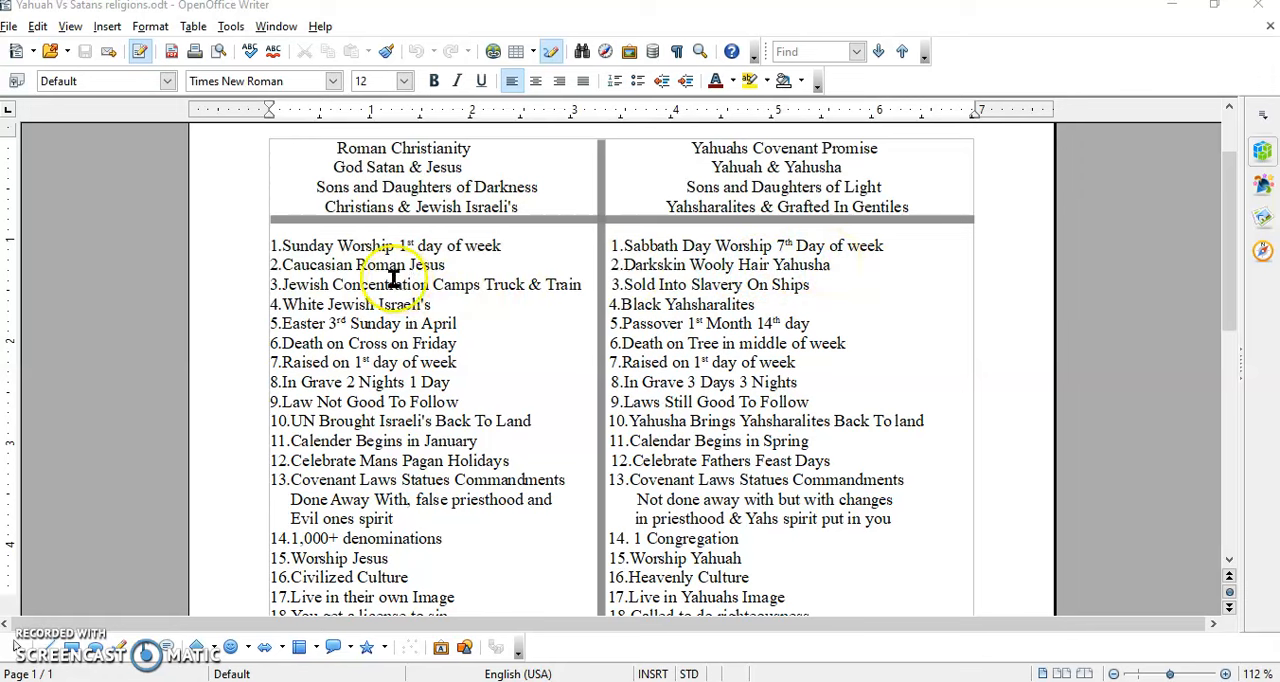
{"action": "mouse_move", "coordinate": [418, 268]}
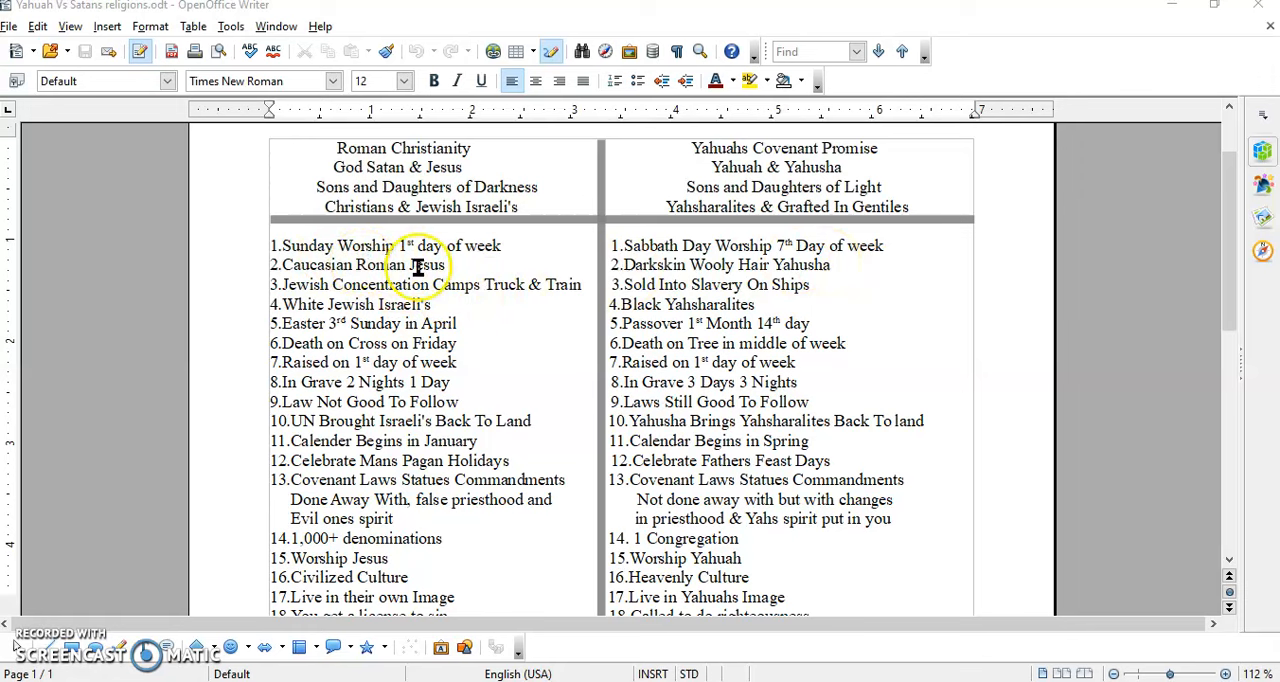
{"action": "mouse_move", "coordinate": [320, 244]}
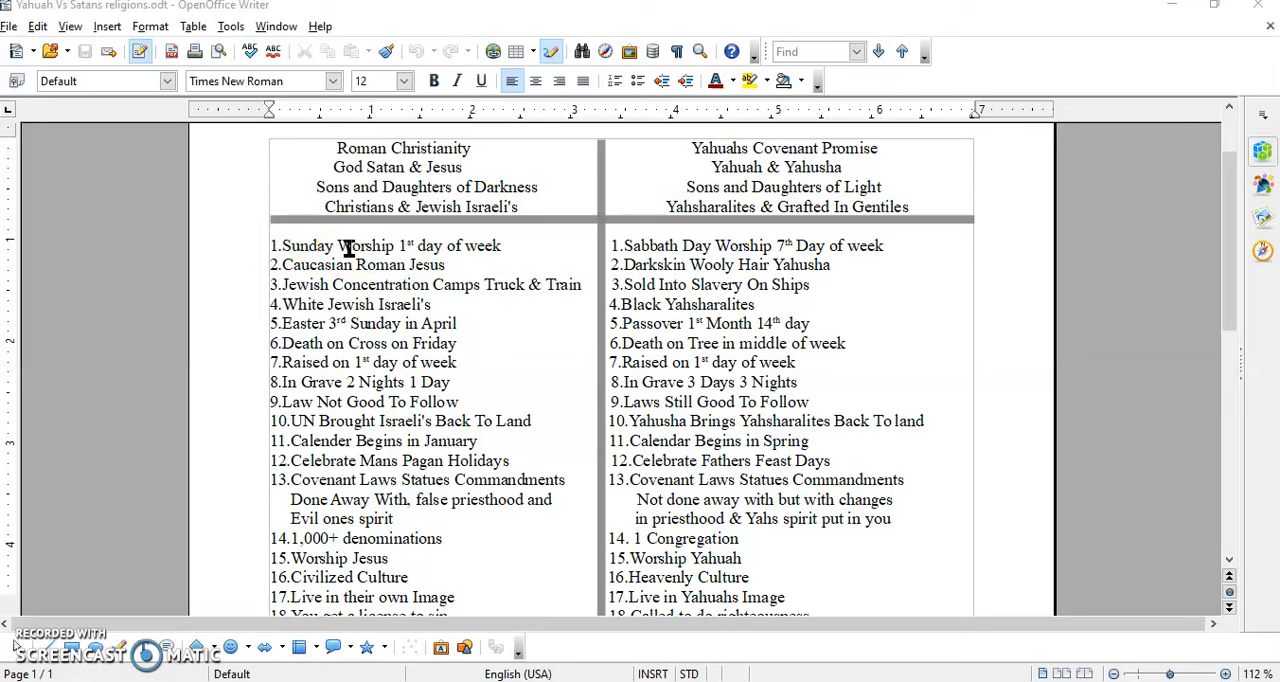
{"action": "mouse_move", "coordinate": [324, 284]}
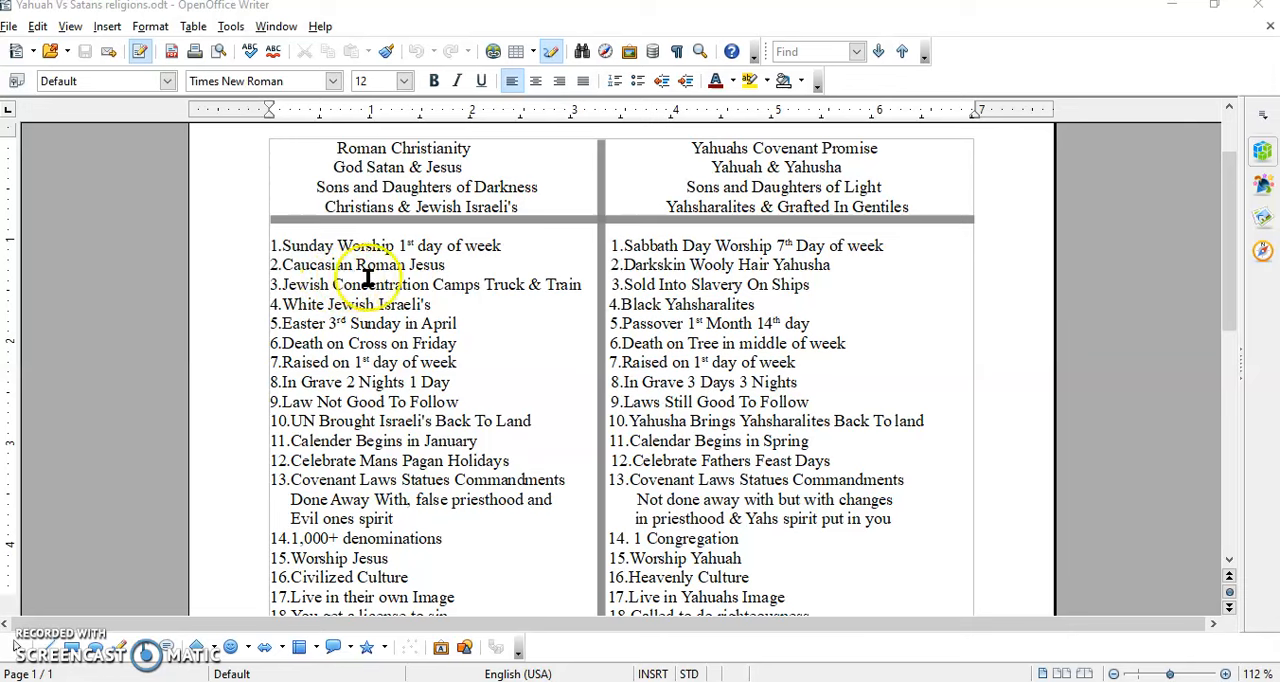
{"action": "mouse_move", "coordinate": [580, 280]}
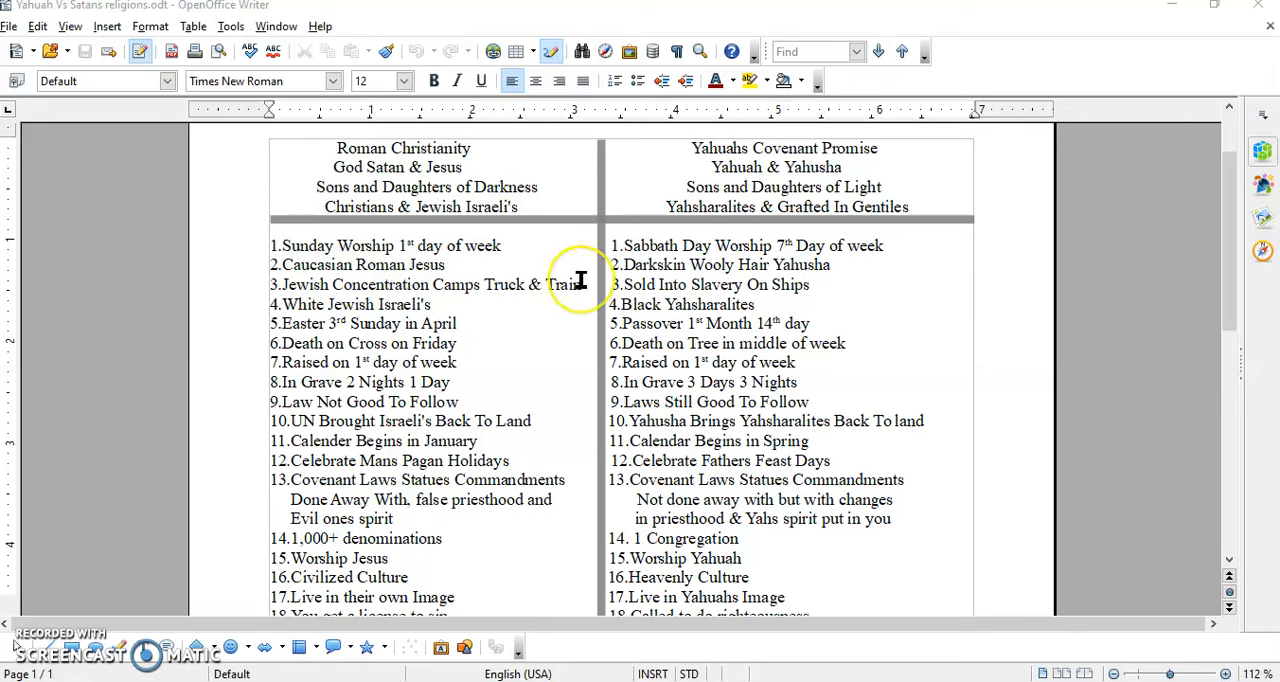
{"action": "mouse_move", "coordinate": [570, 288]}
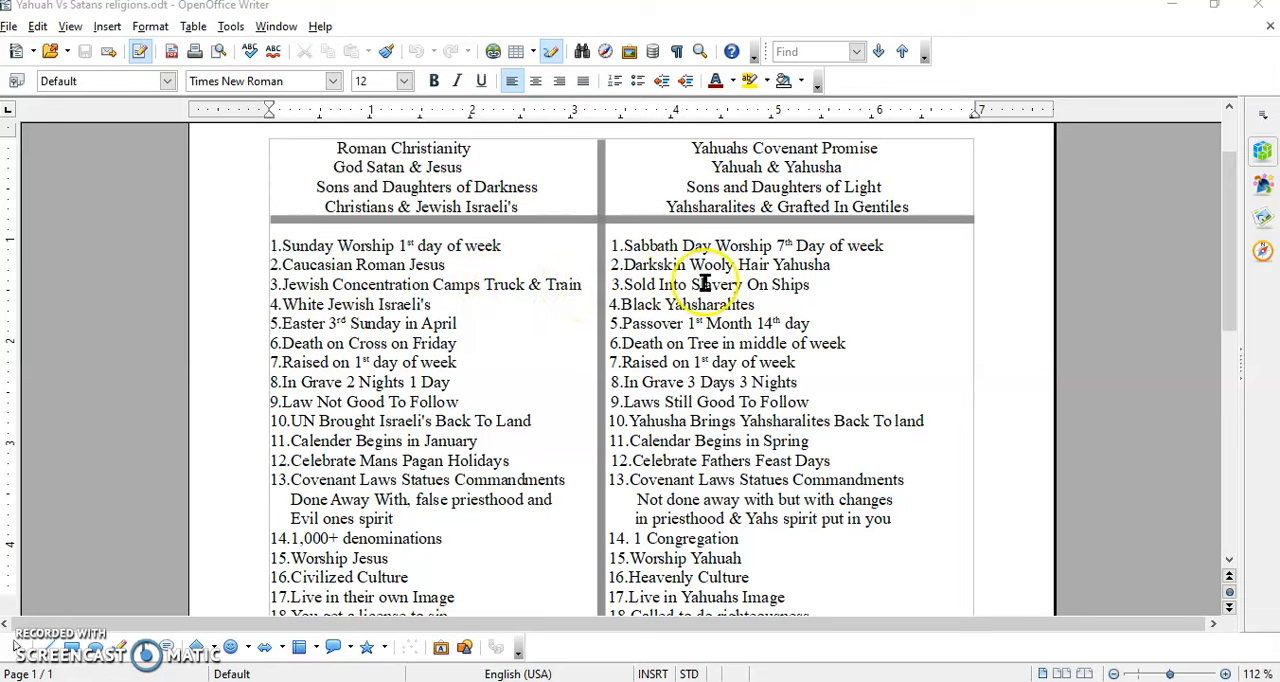
{"action": "mouse_move", "coordinate": [744, 284]}
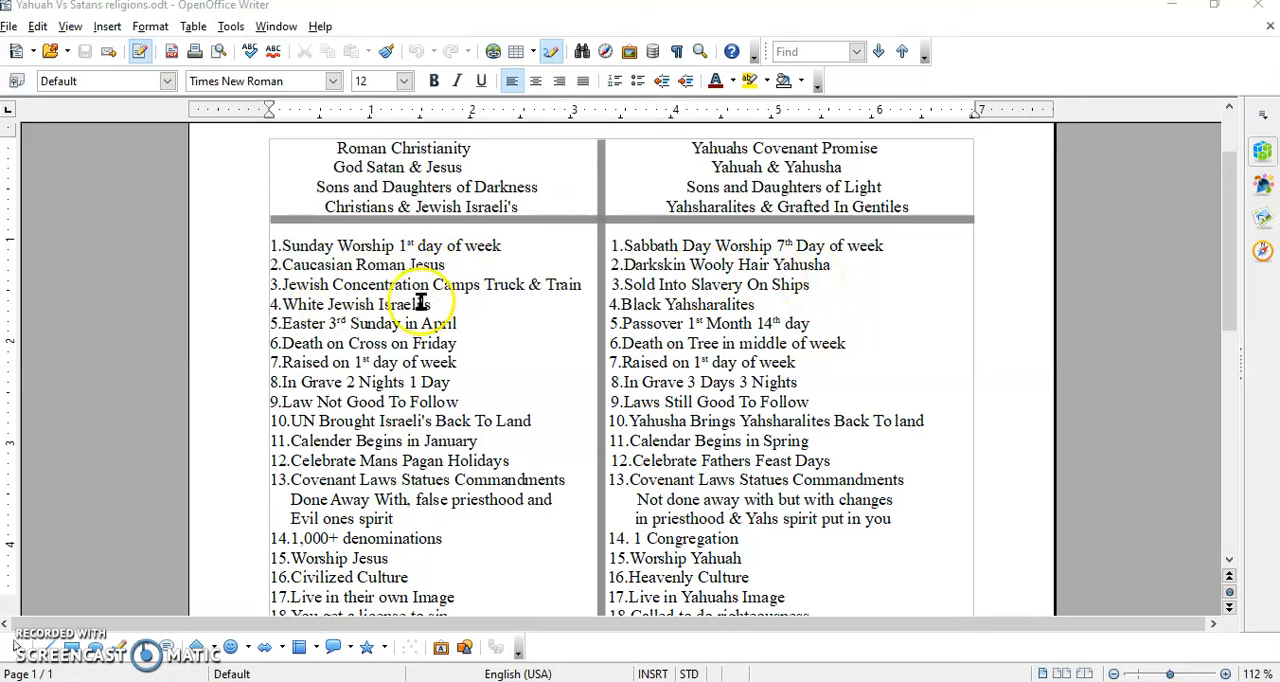
{"action": "mouse_move", "coordinate": [748, 304]}
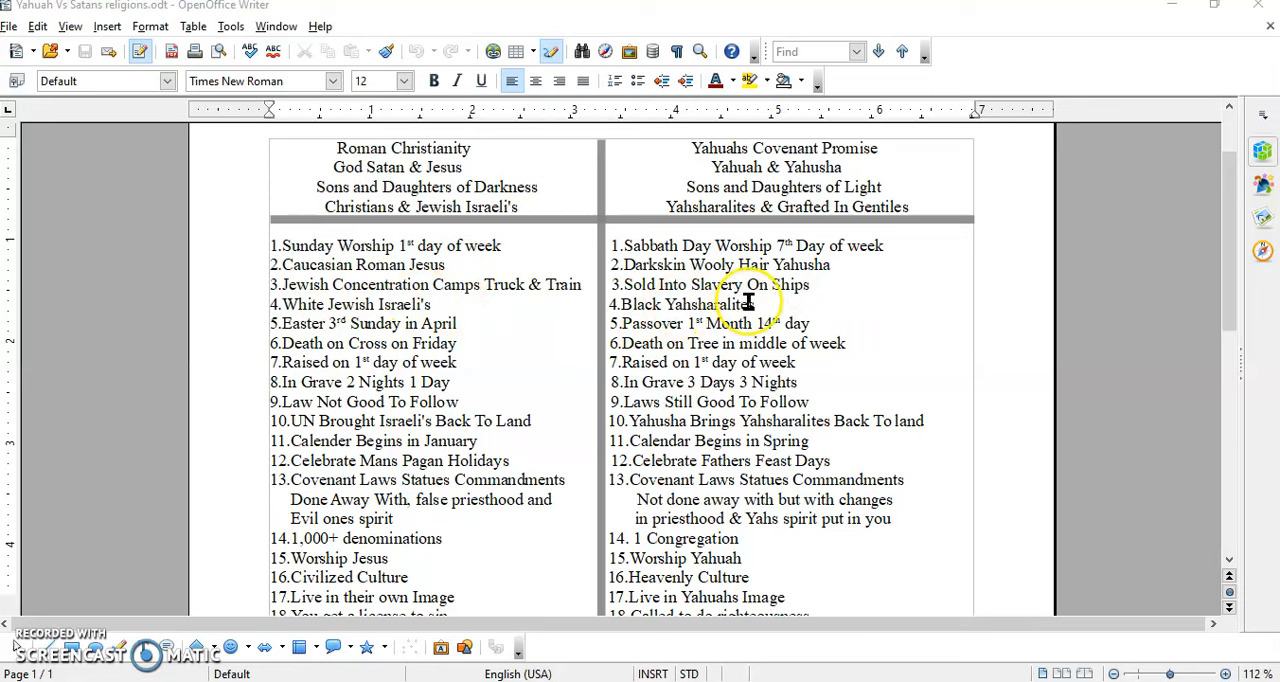
{"action": "mouse_move", "coordinate": [728, 304]}
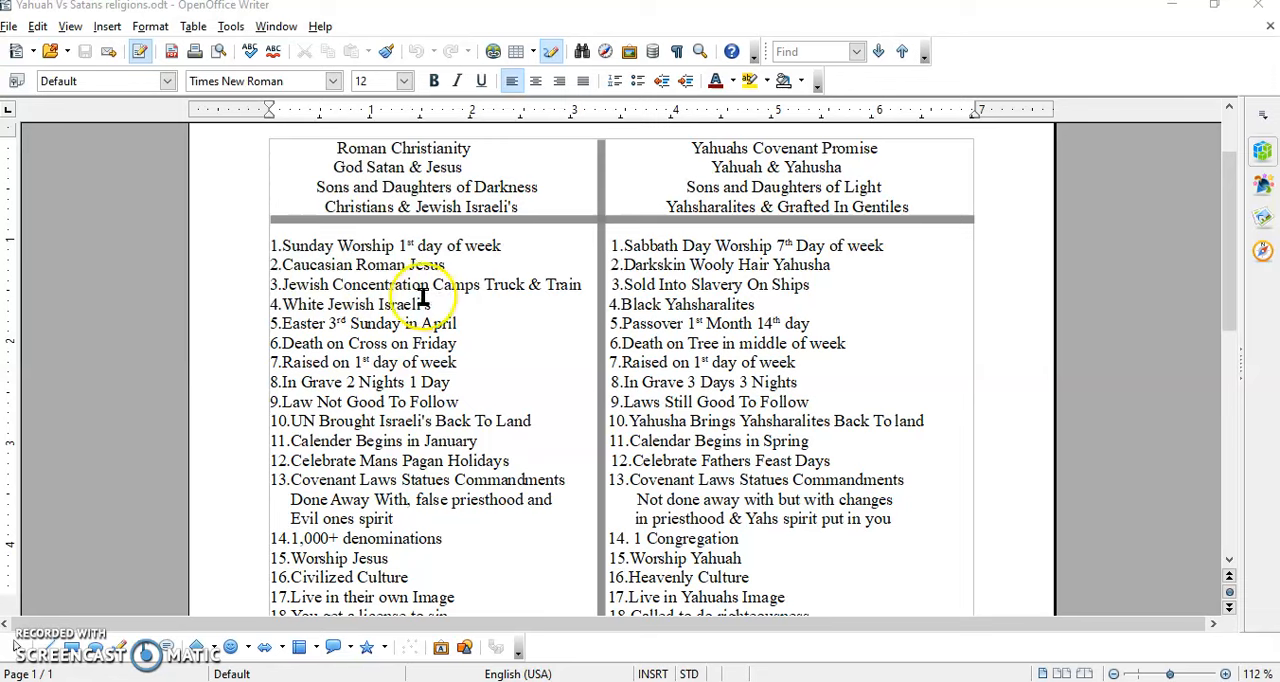
{"action": "mouse_move", "coordinate": [312, 318]}
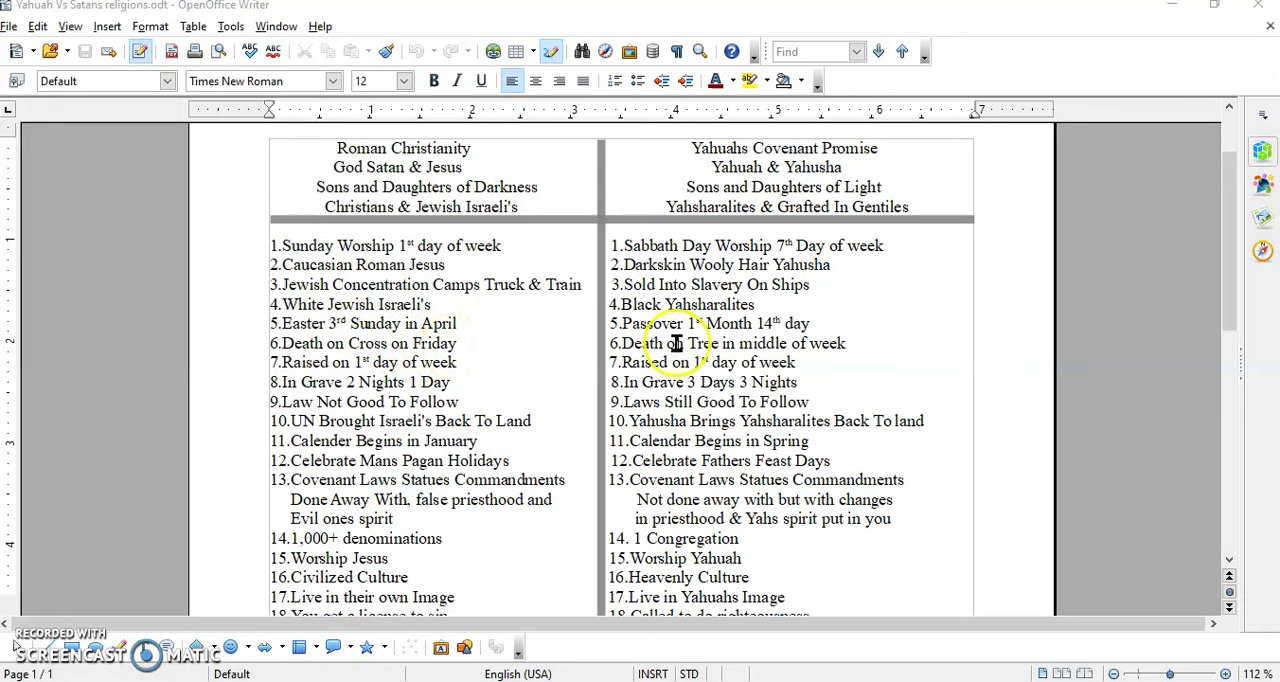
{"action": "mouse_move", "coordinate": [848, 352]}
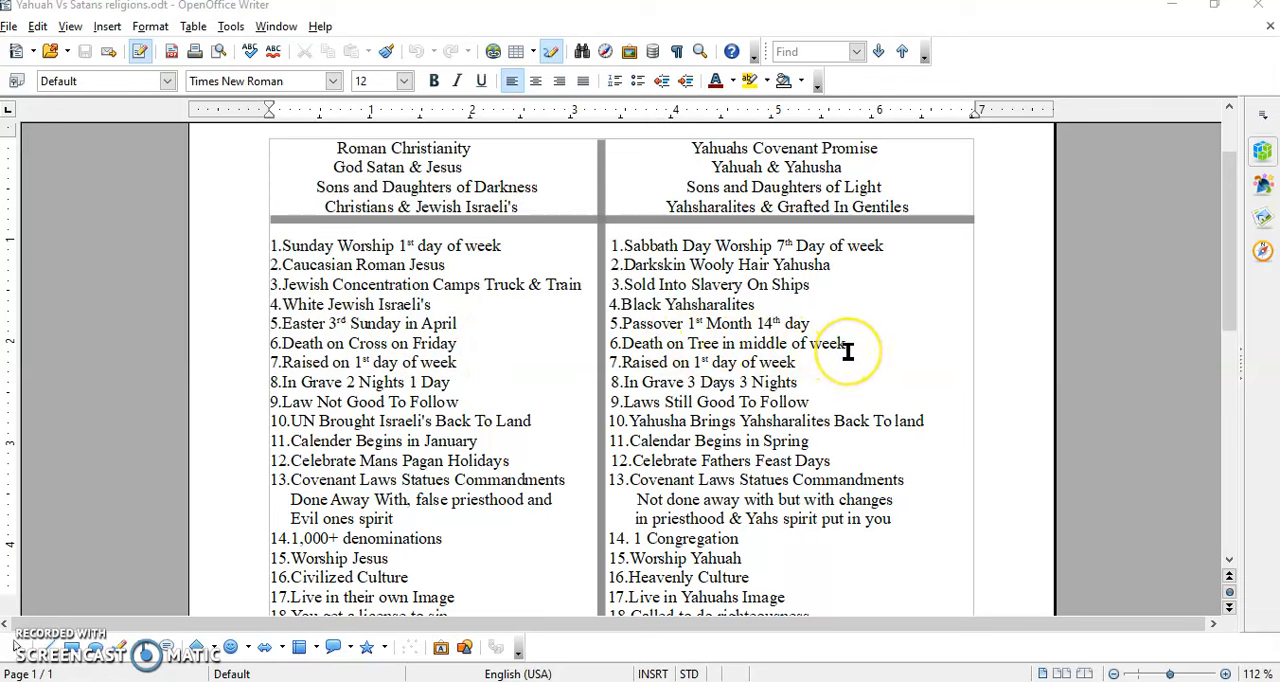
{"action": "mouse_move", "coordinate": [368, 362]}
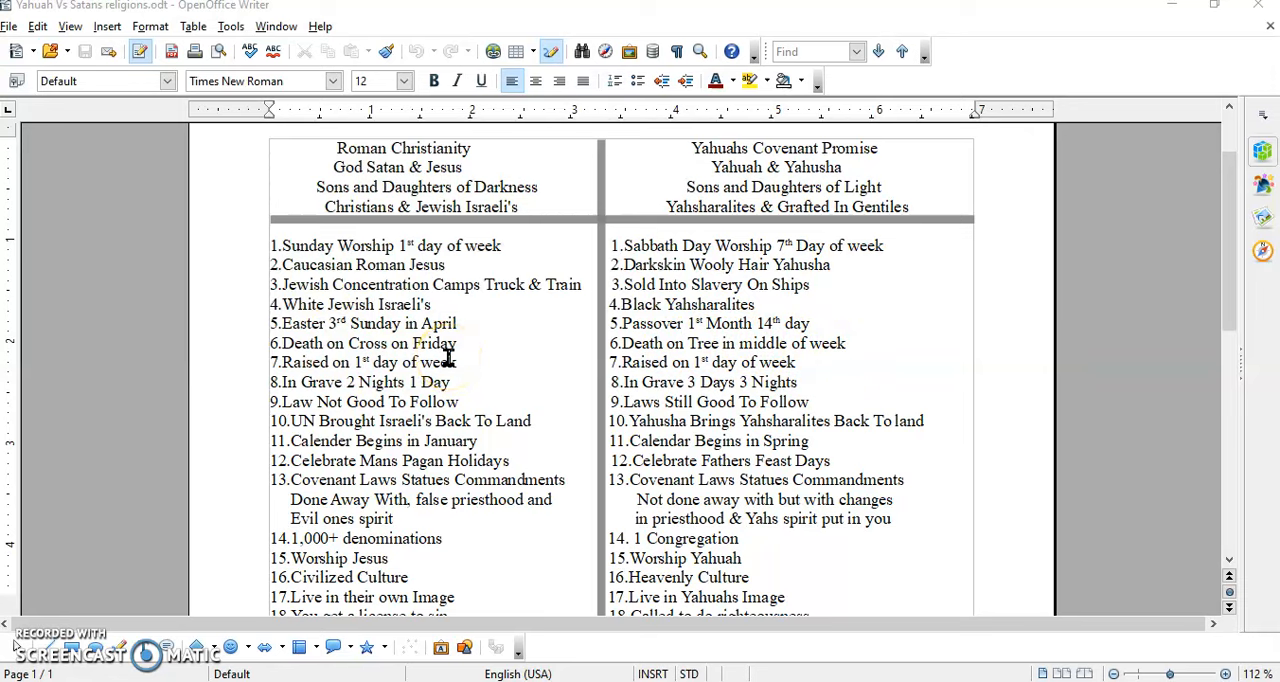
{"action": "mouse_move", "coordinate": [696, 362]}
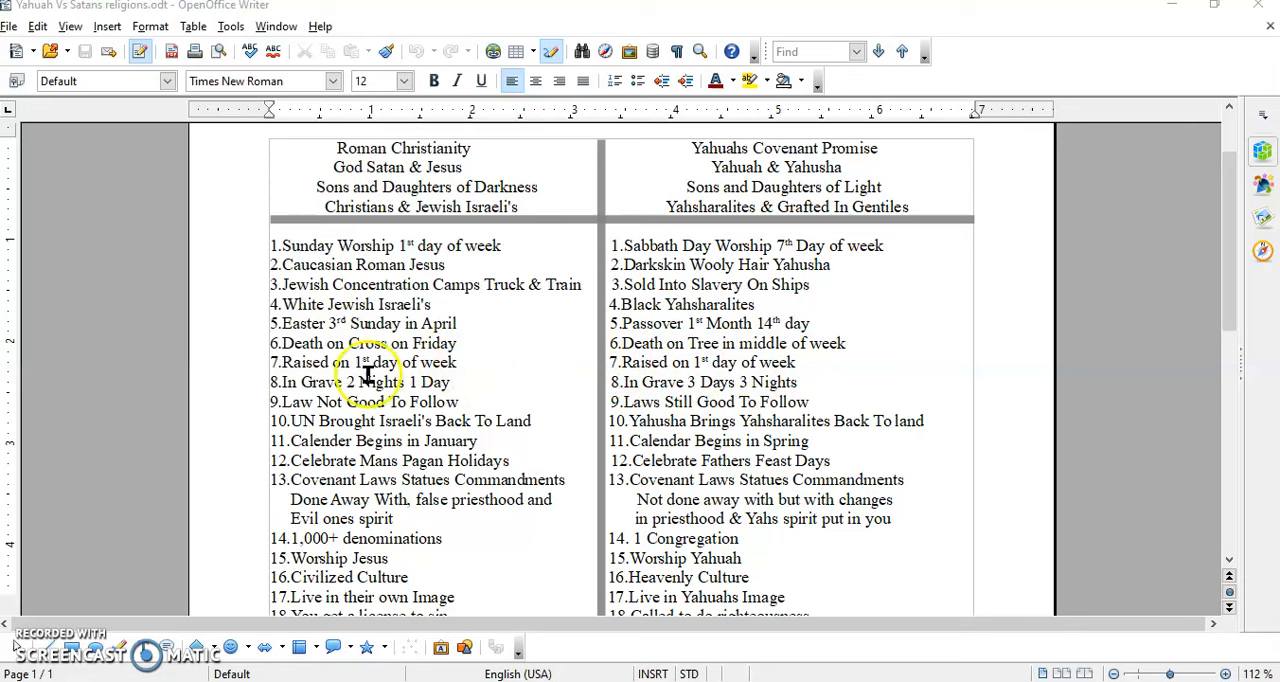
{"action": "mouse_move", "coordinate": [382, 380]}
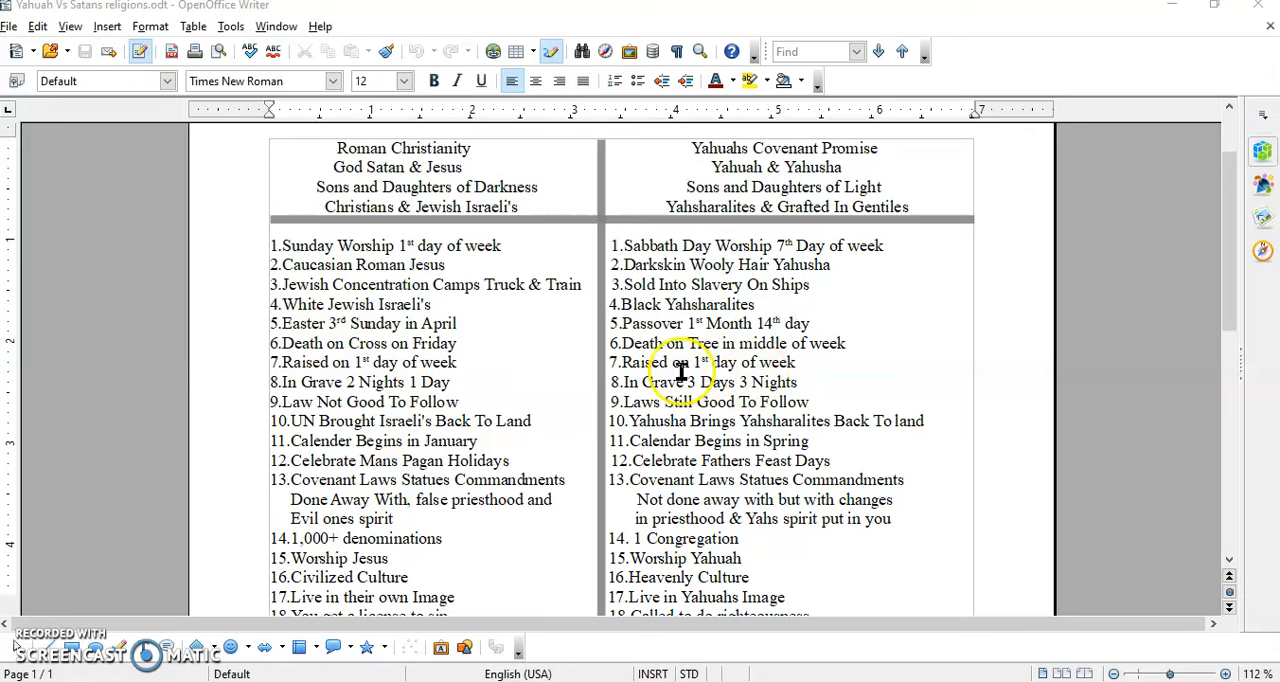
{"action": "mouse_move", "coordinate": [360, 372]}
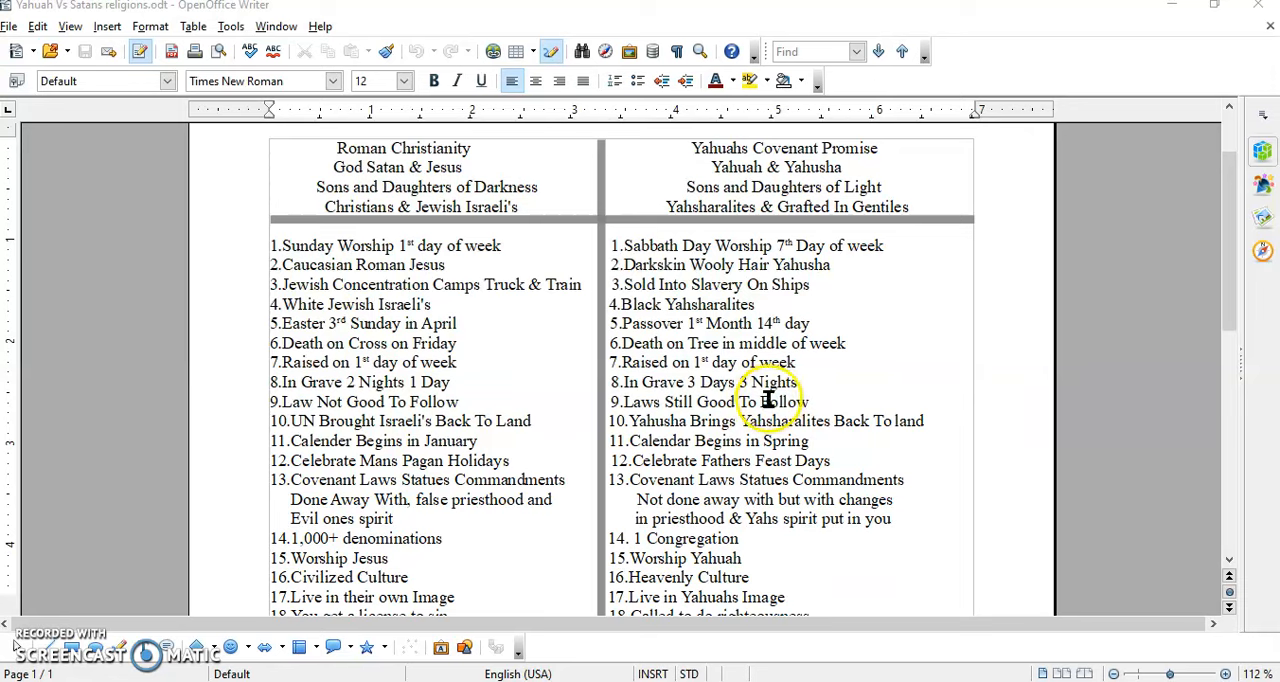
{"action": "mouse_move", "coordinate": [482, 414]}
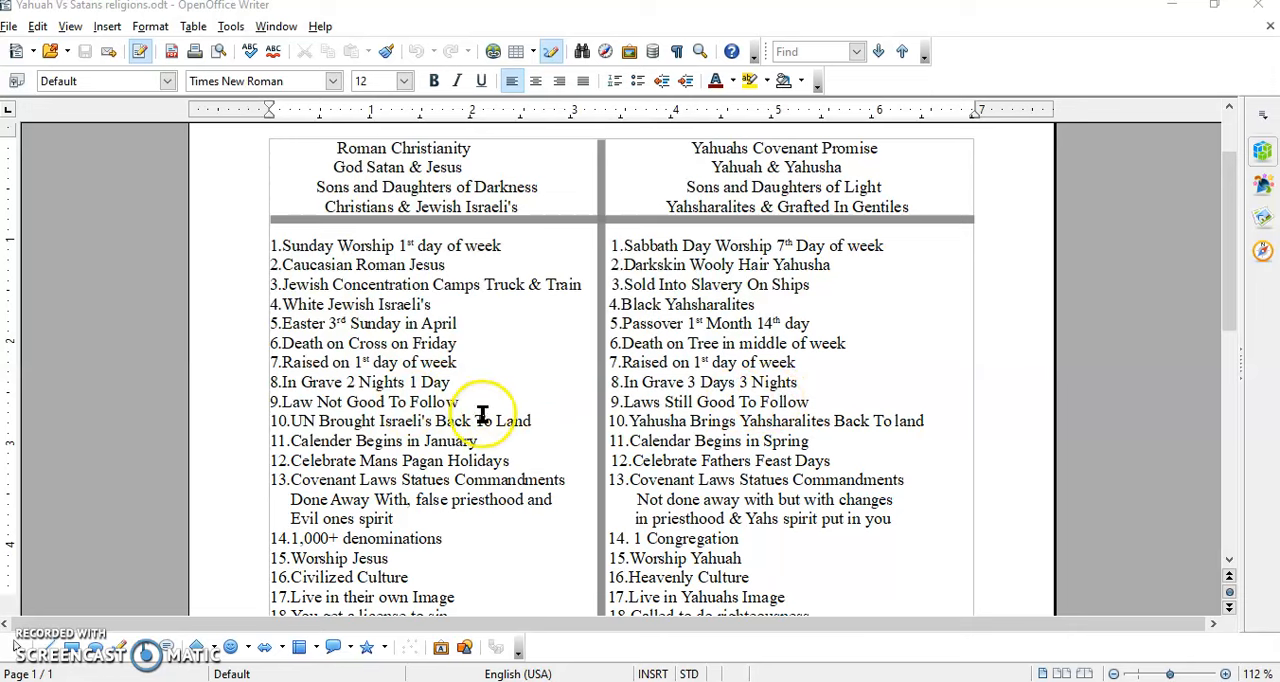
{"action": "mouse_move", "coordinate": [440, 400]}
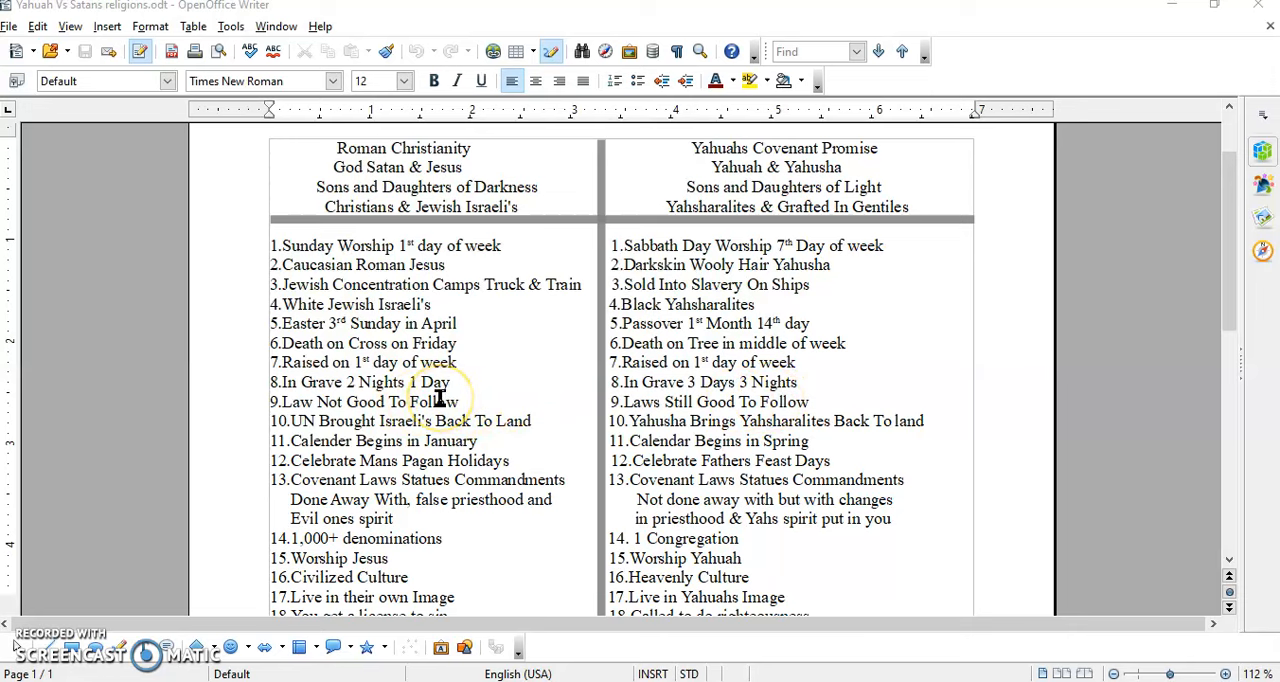
{"action": "mouse_move", "coordinate": [410, 428]}
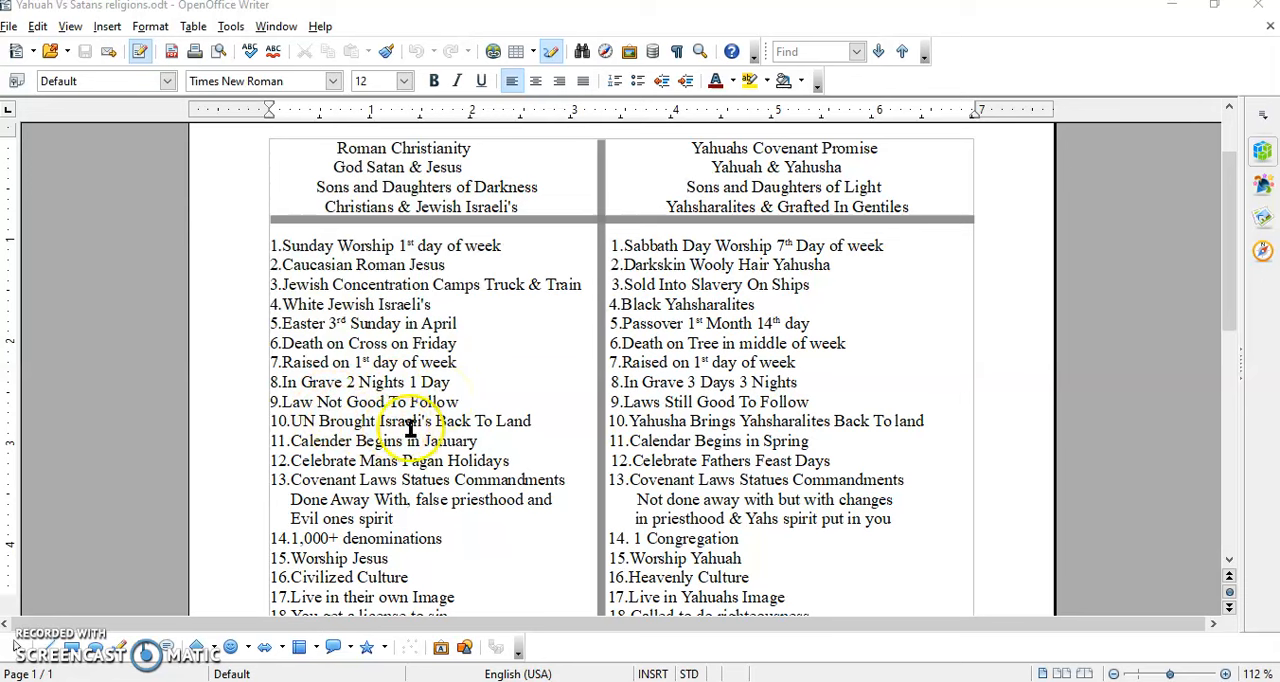
{"action": "mouse_move", "coordinate": [532, 420]}
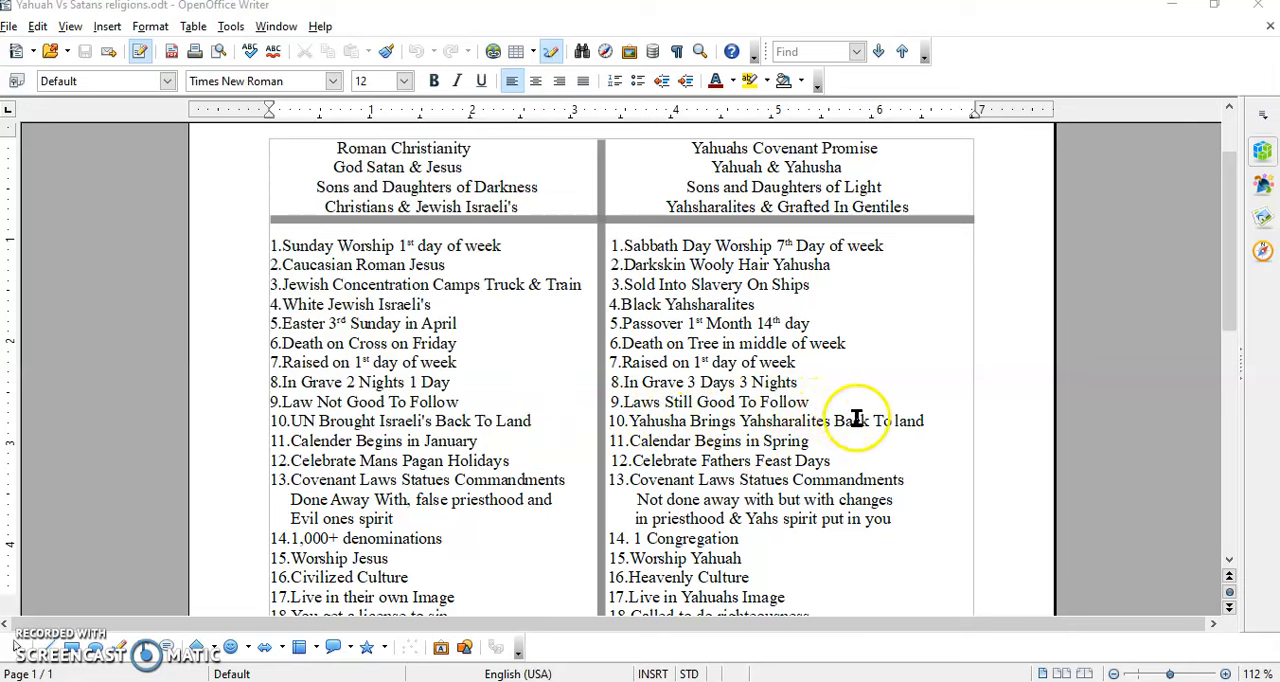
{"action": "mouse_move", "coordinate": [928, 422]}
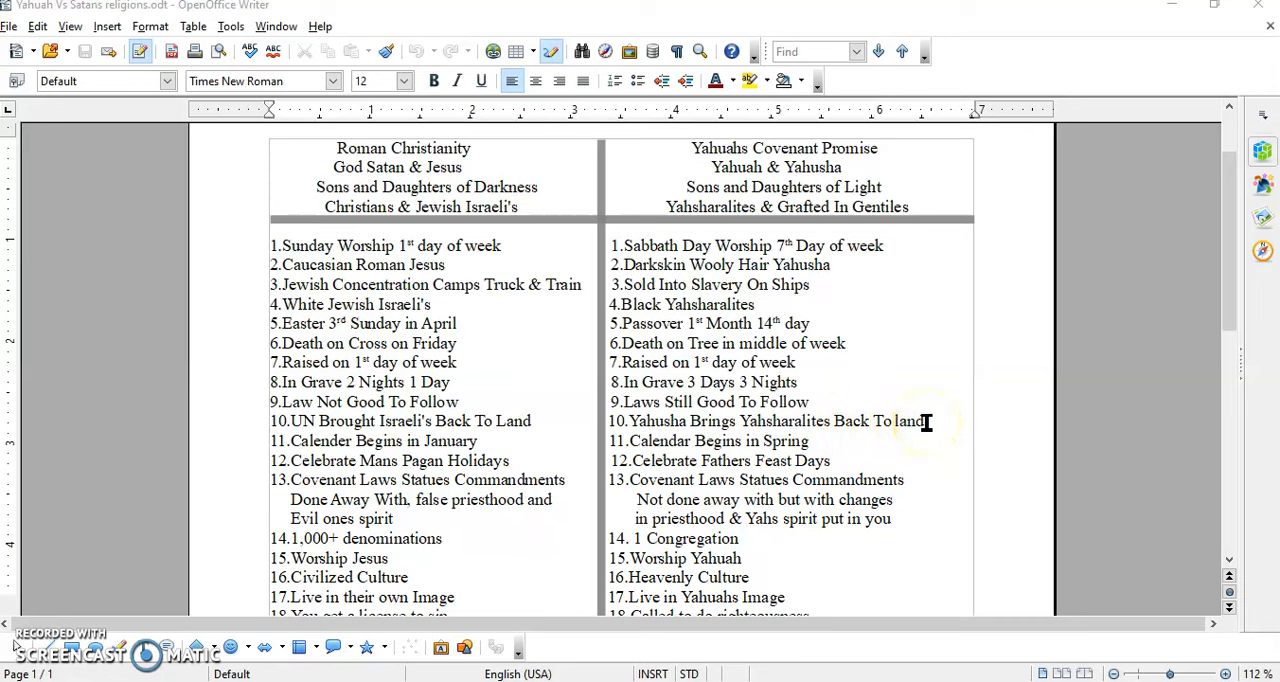
{"action": "mouse_move", "coordinate": [776, 344]}
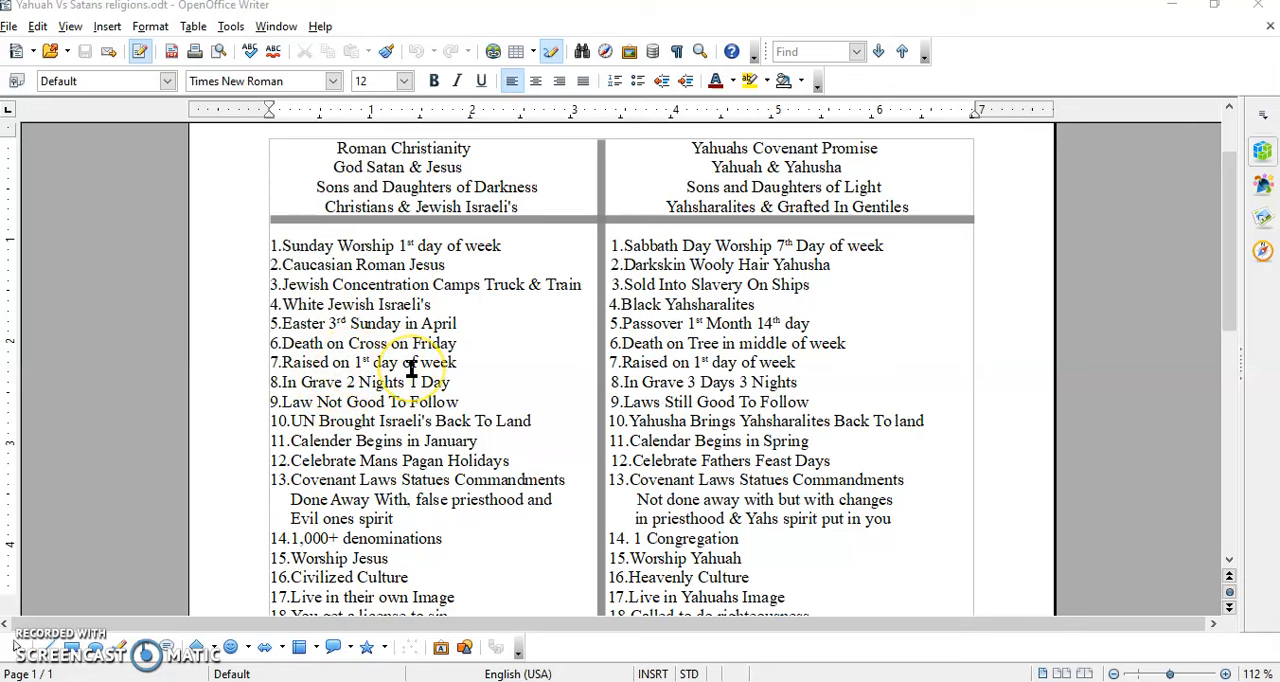
{"action": "mouse_move", "coordinate": [284, 440]}
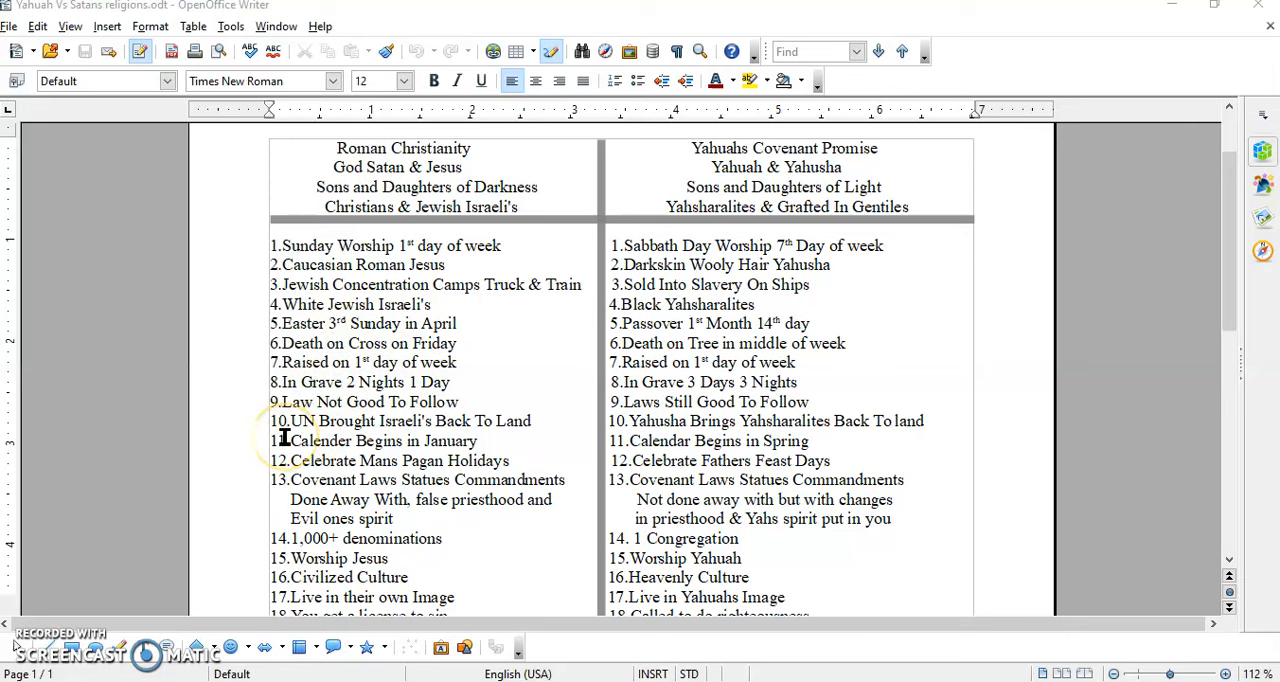
{"action": "mouse_move", "coordinate": [396, 440]}
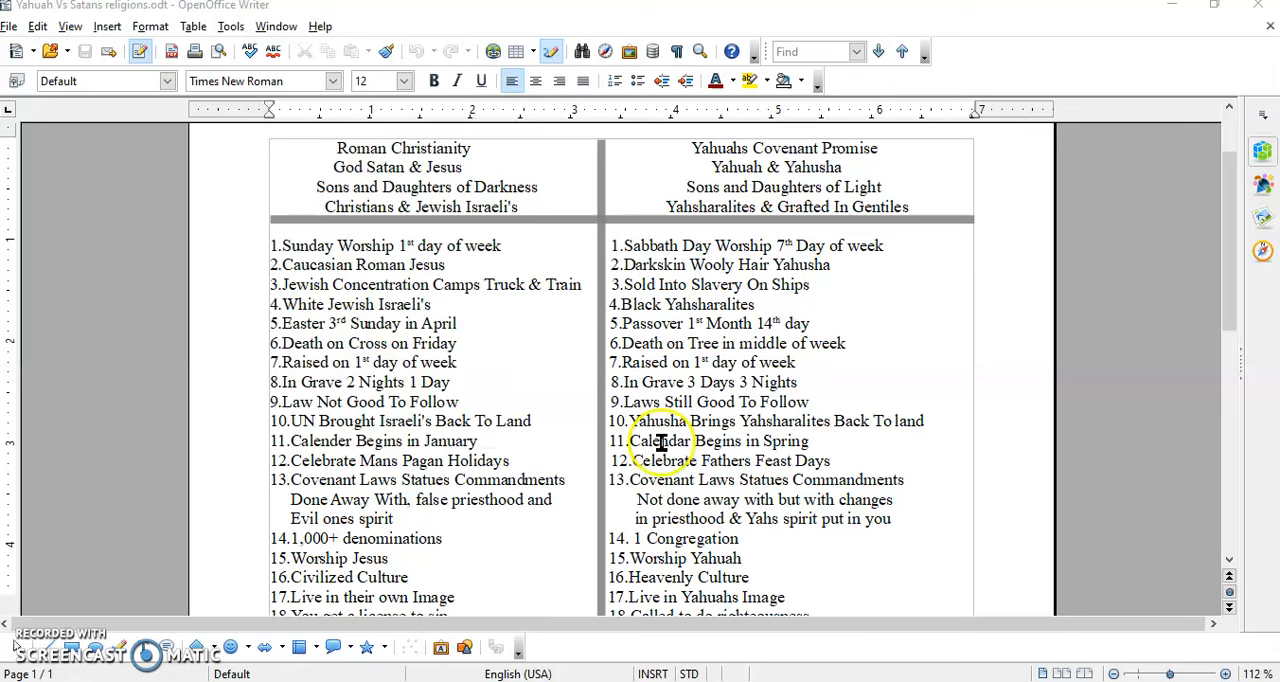
{"action": "mouse_move", "coordinate": [736, 440]}
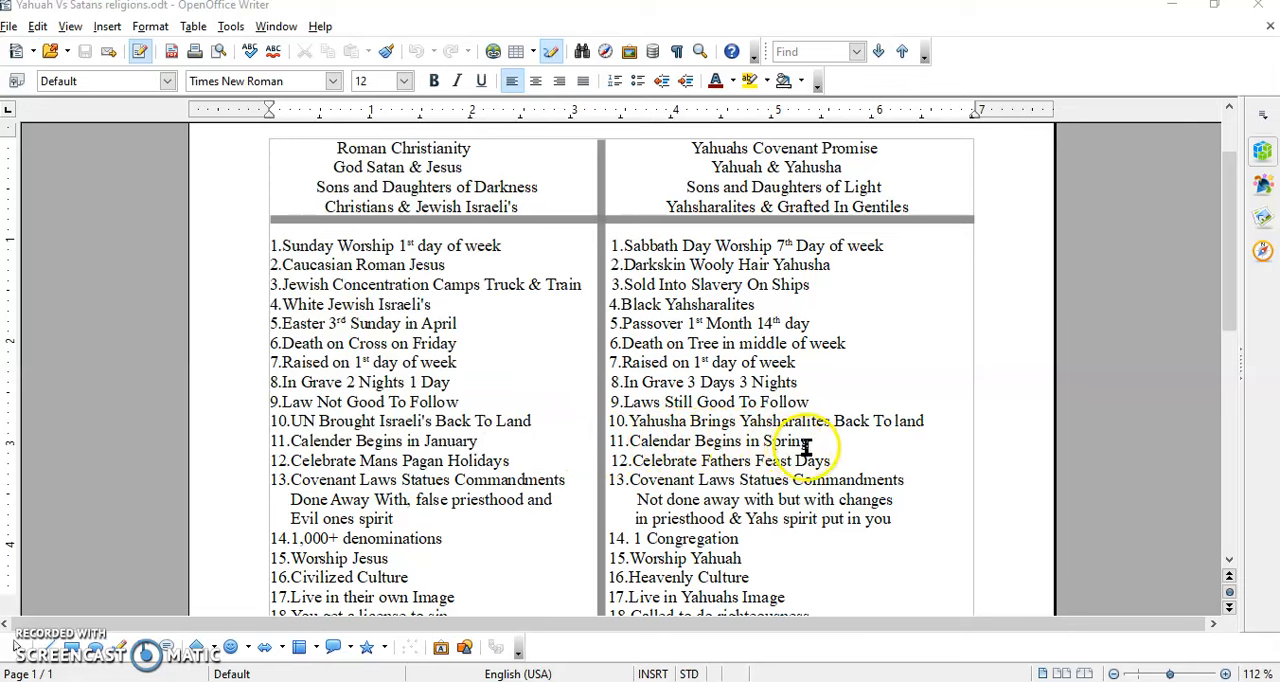
{"action": "mouse_move", "coordinate": [450, 440]}
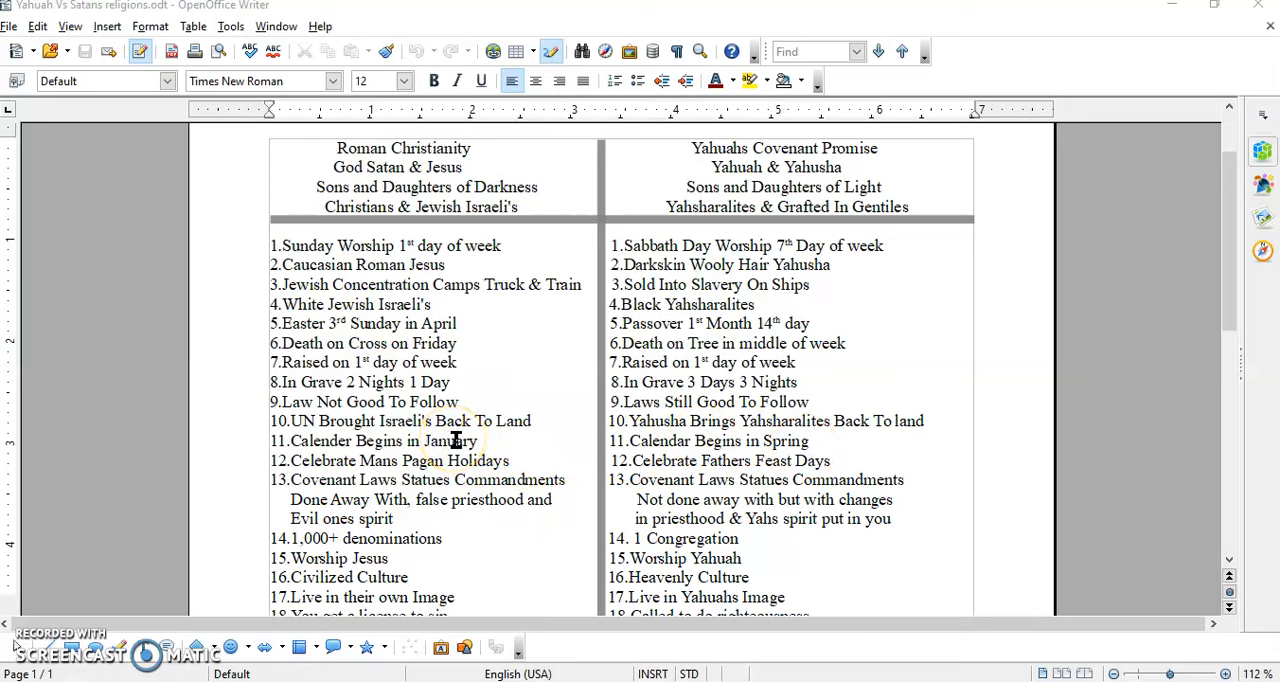
{"action": "double_click", "coordinate": [452, 440]}
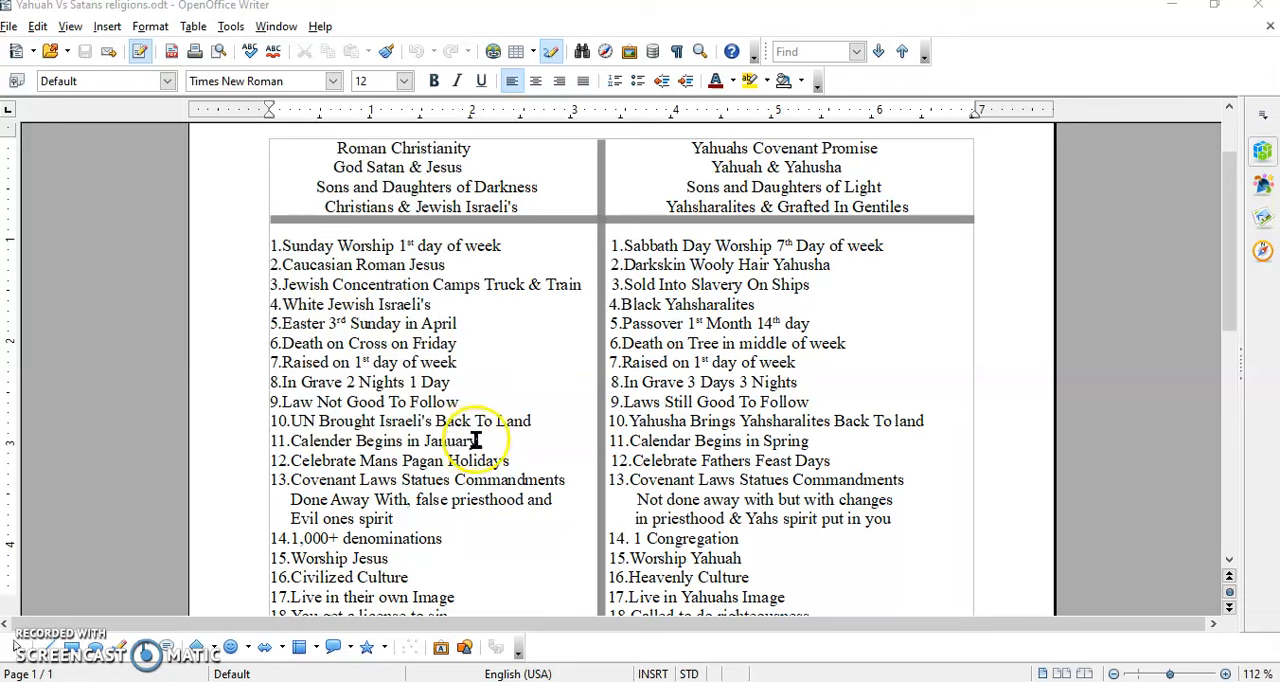
{"action": "mouse_move", "coordinate": [538, 442]}
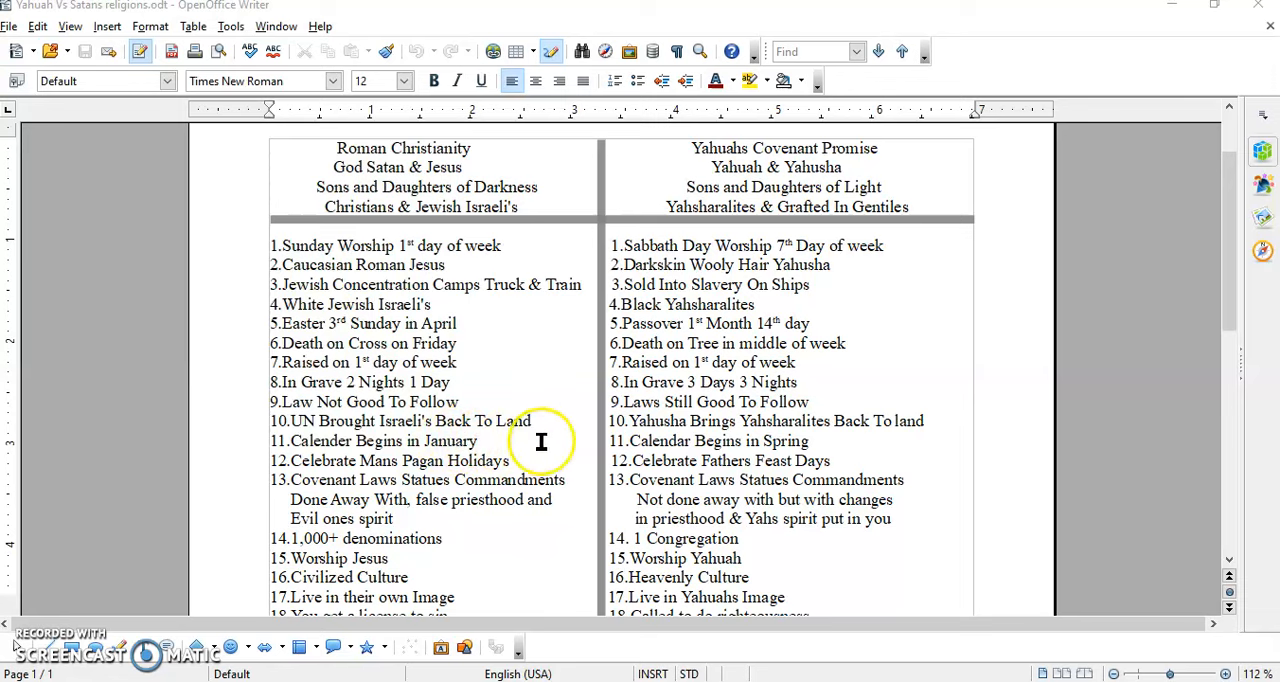
{"action": "mouse_move", "coordinate": [738, 442]}
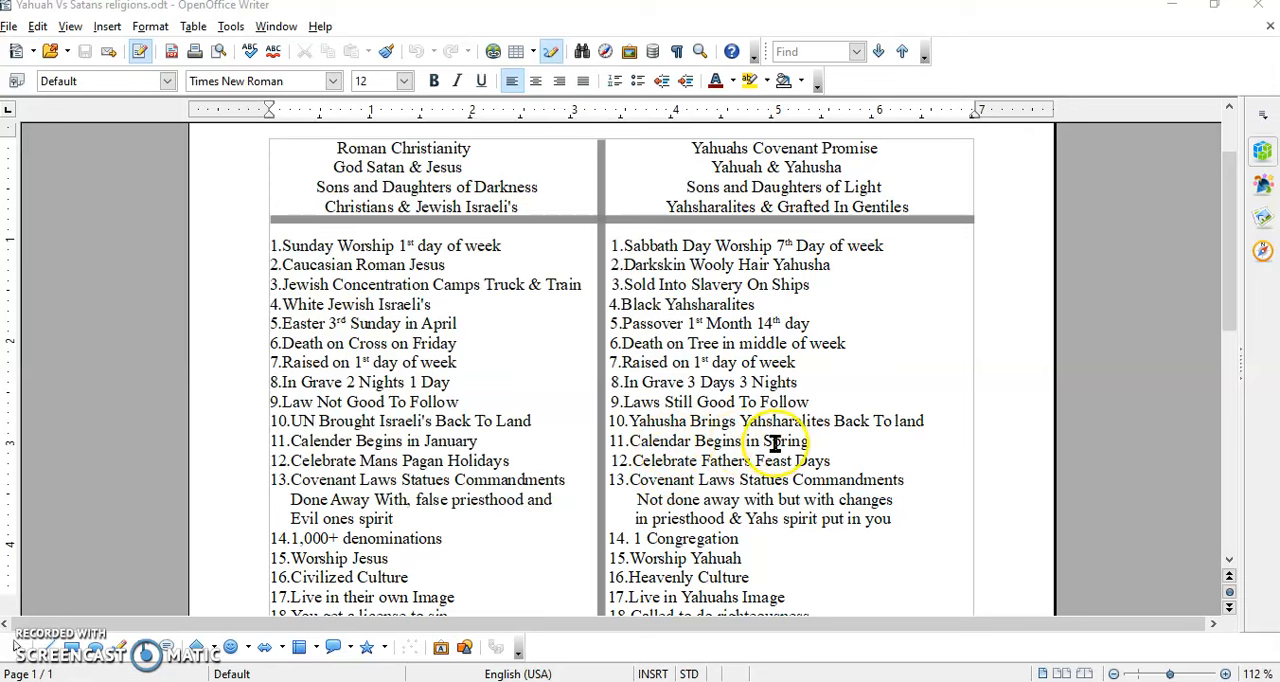
{"action": "mouse_move", "coordinate": [830, 440]}
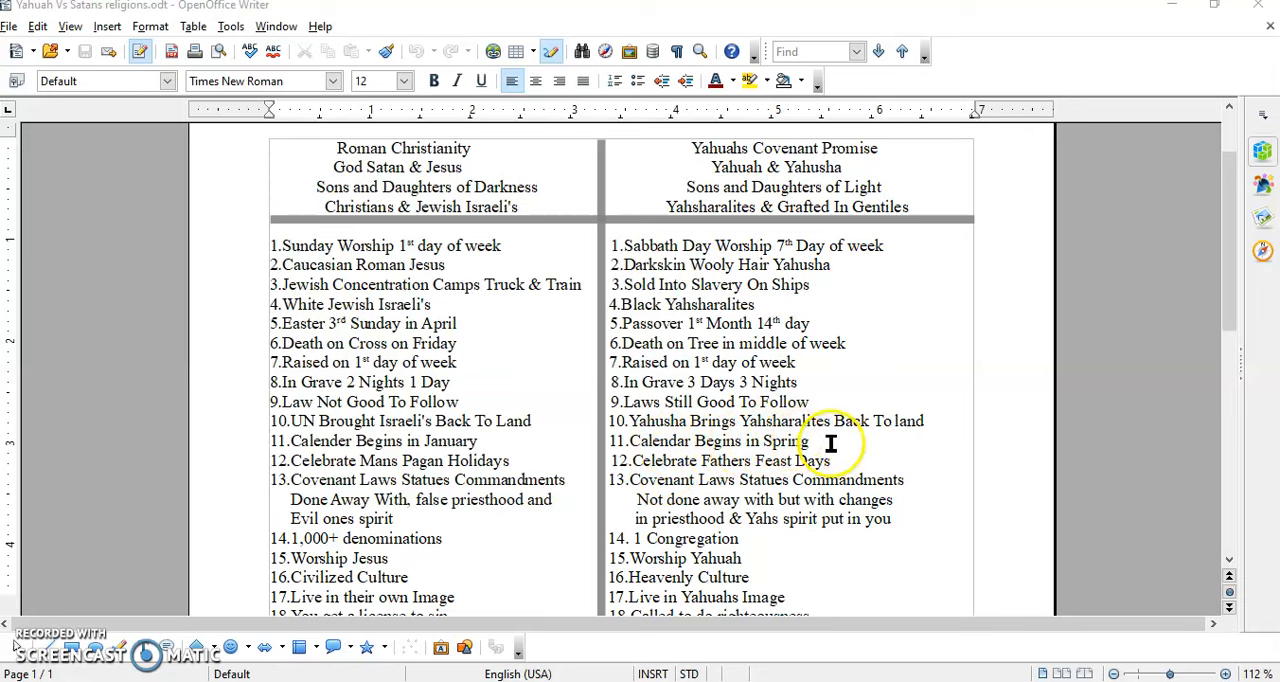
{"action": "mouse_move", "coordinate": [792, 440]}
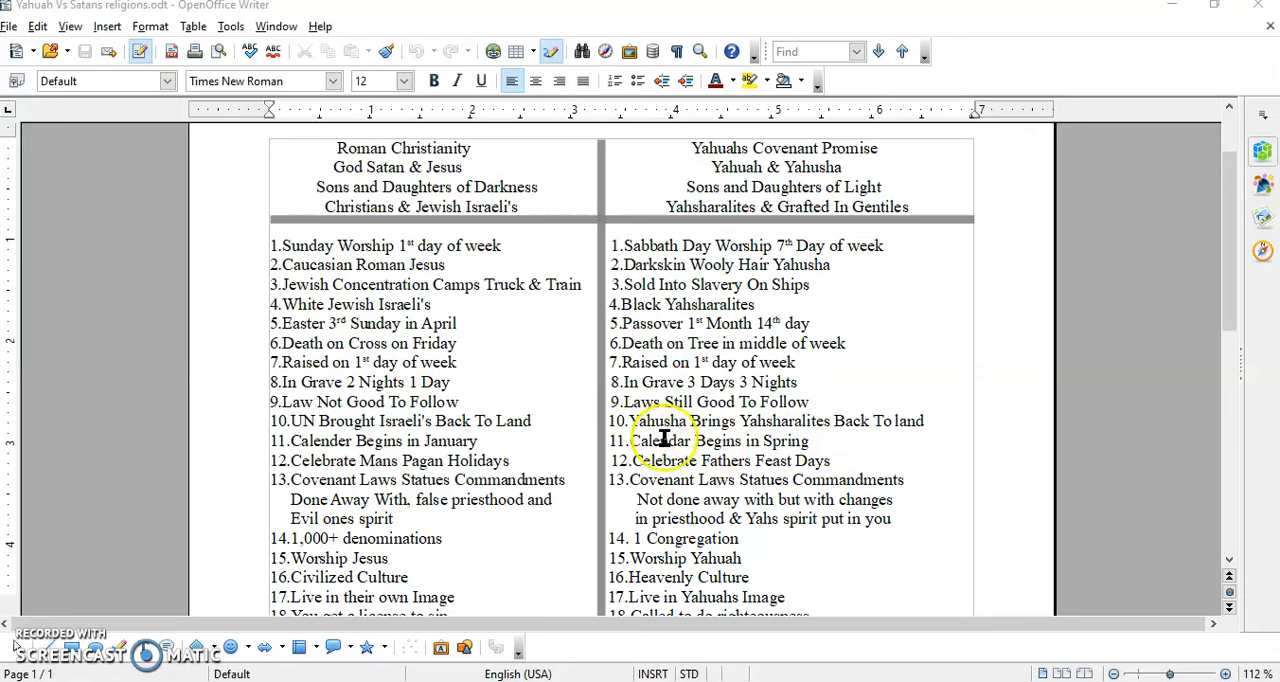
{"action": "mouse_move", "coordinate": [718, 450]}
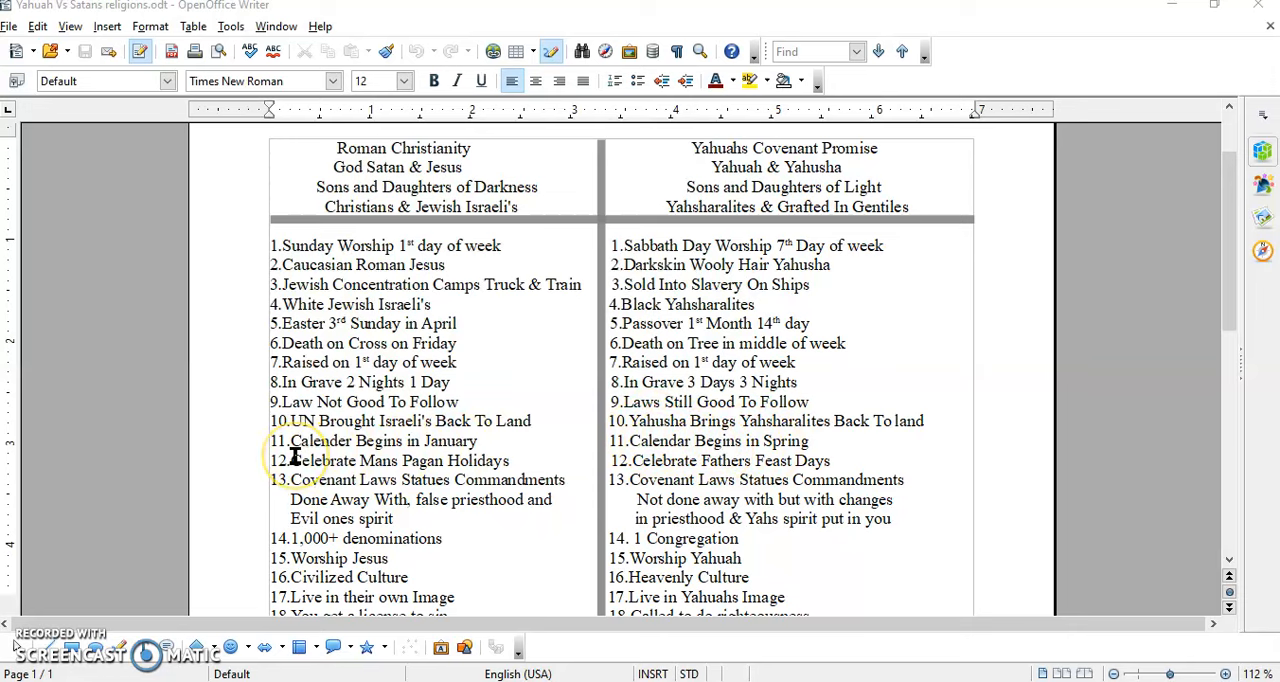
{"action": "mouse_move", "coordinate": [510, 462]}
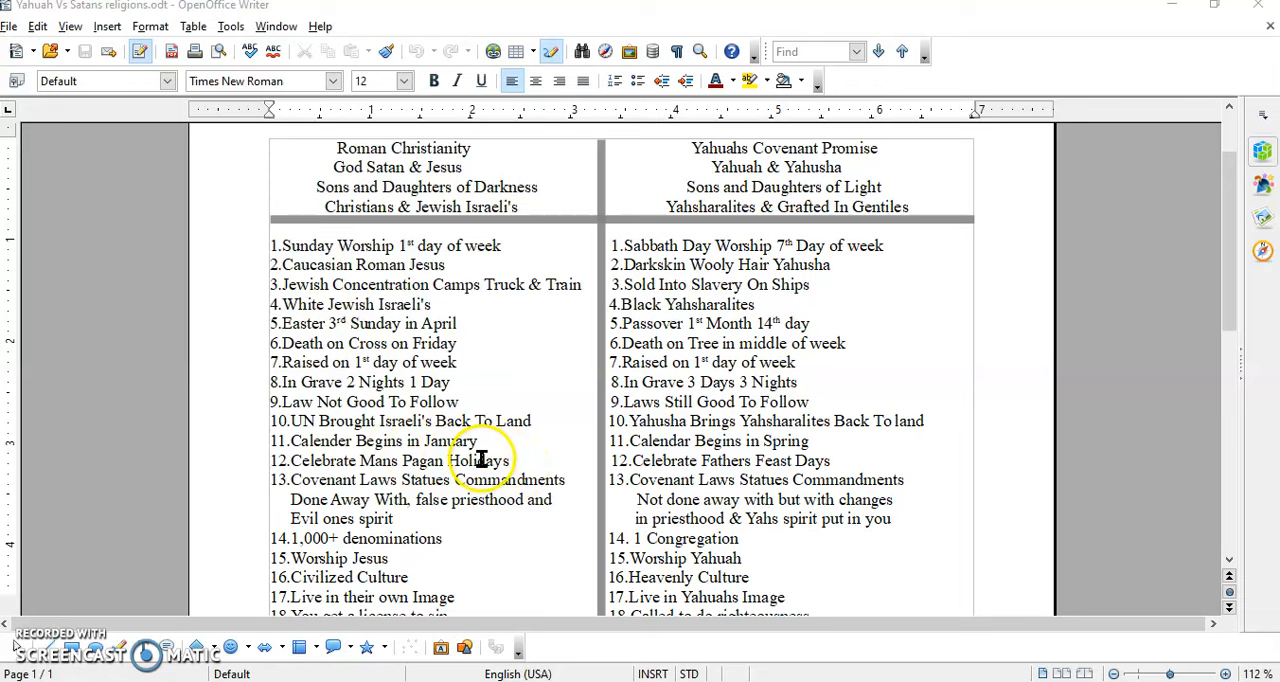
{"action": "mouse_move", "coordinate": [464, 464]}
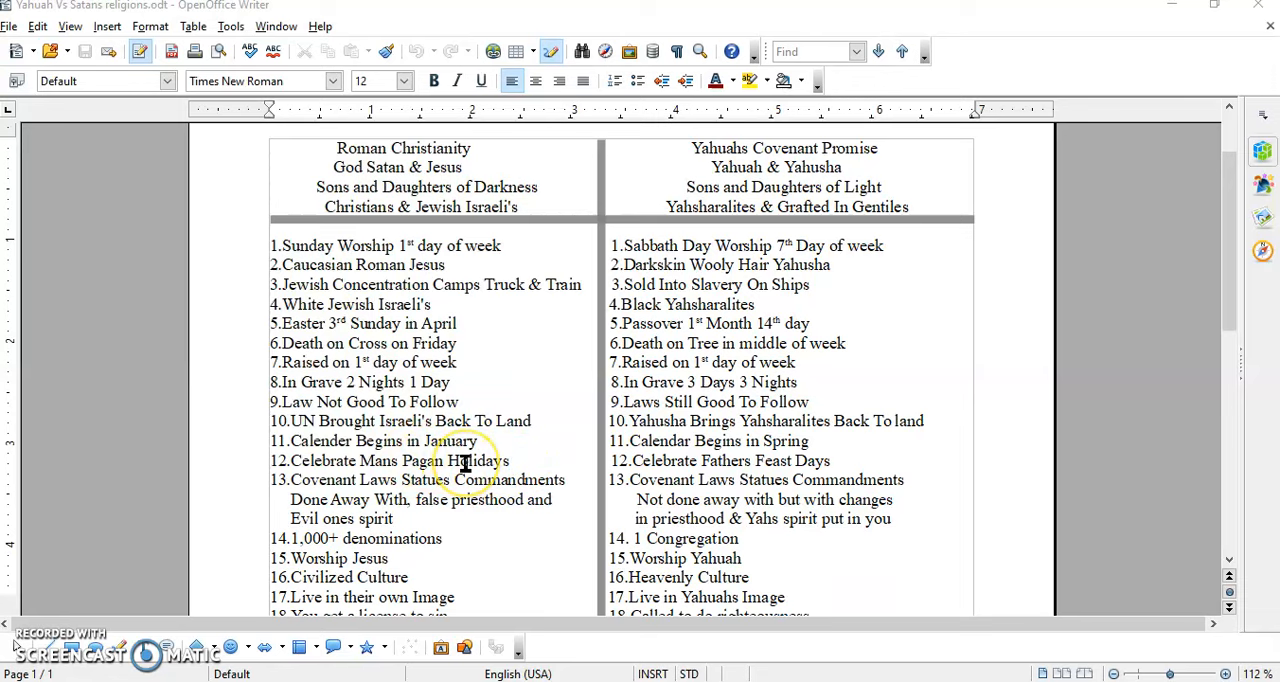
{"action": "mouse_move", "coordinate": [396, 460]}
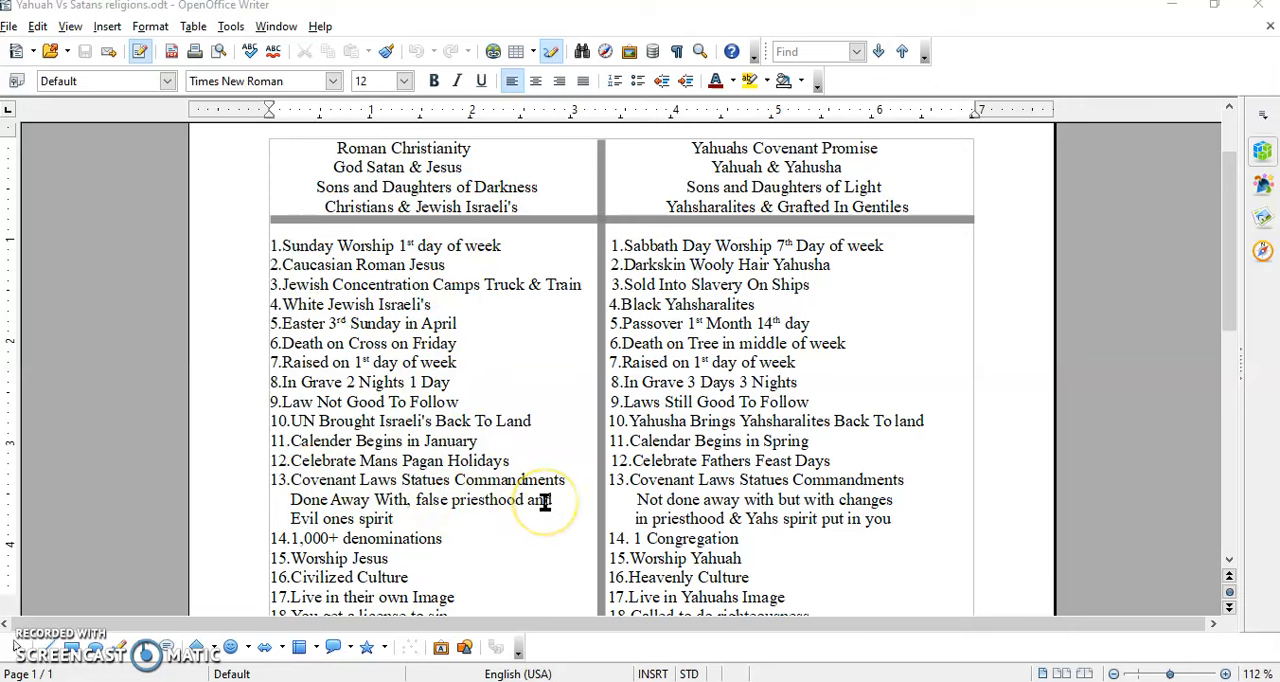
{"action": "mouse_move", "coordinate": [364, 518]}
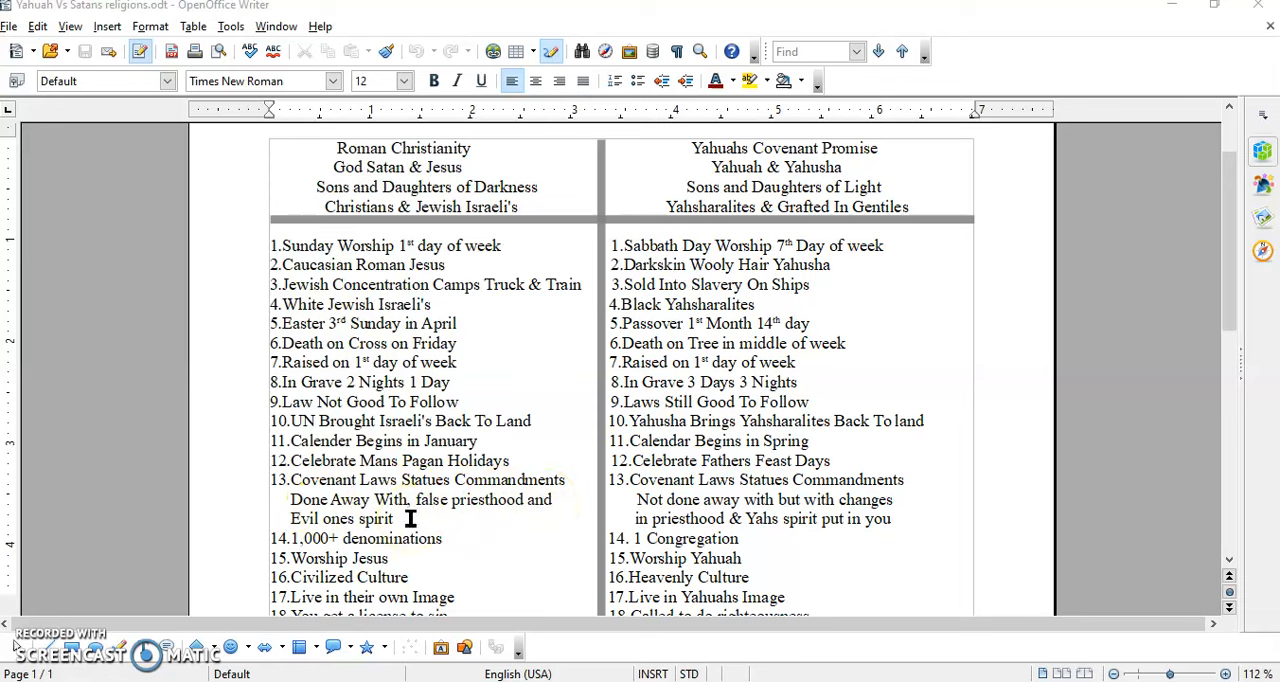
{"action": "mouse_move", "coordinate": [856, 488]}
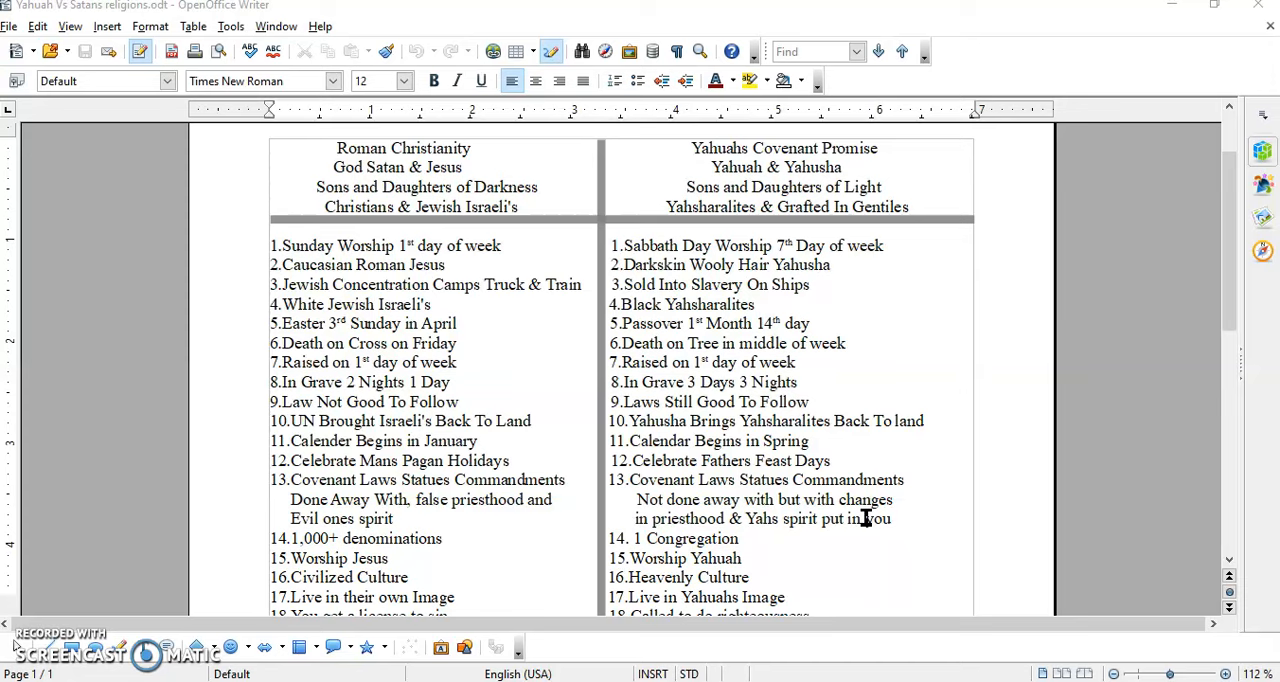
{"action": "scroll", "scroll_direction": "down", "scroll_amount": 3}
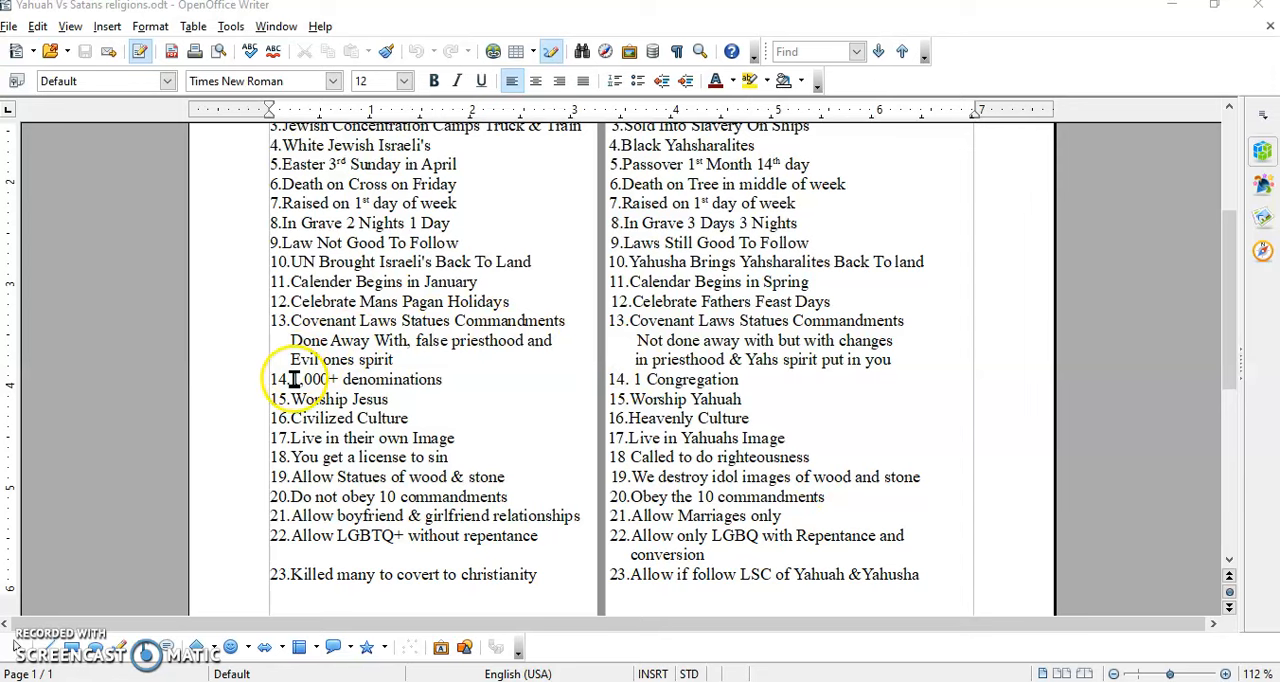
{"action": "mouse_move", "coordinate": [332, 378]}
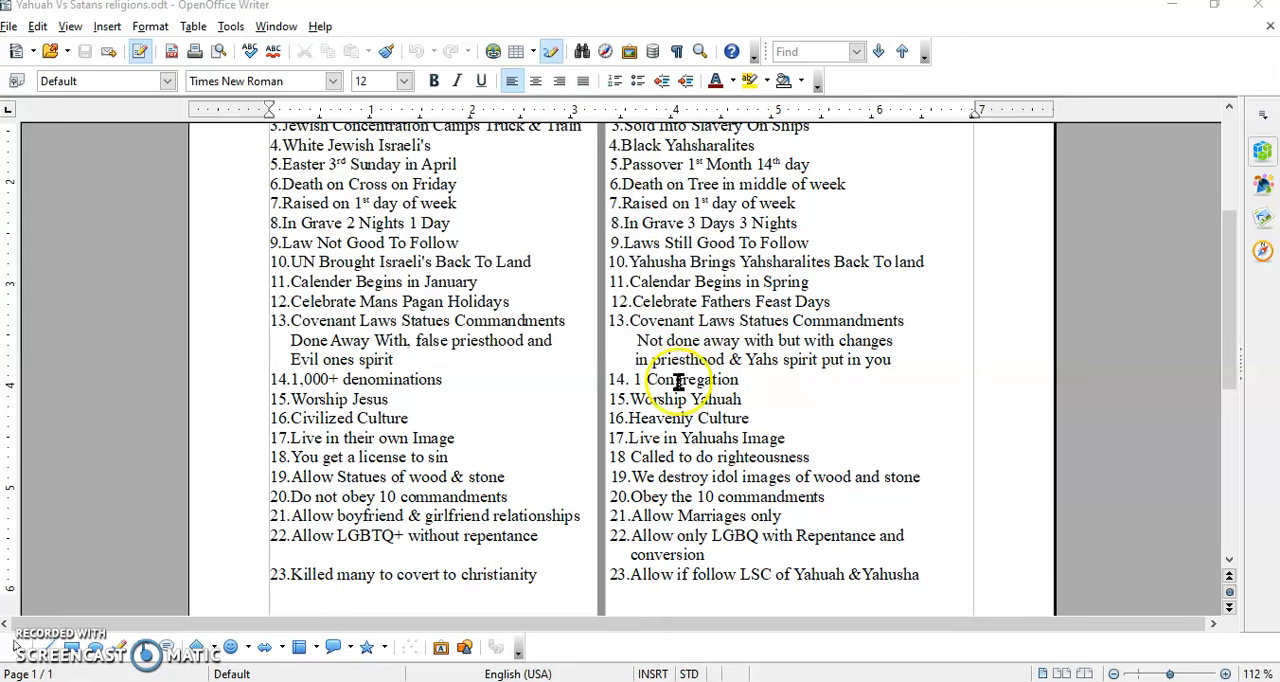
{"action": "mouse_move", "coordinate": [442, 386]}
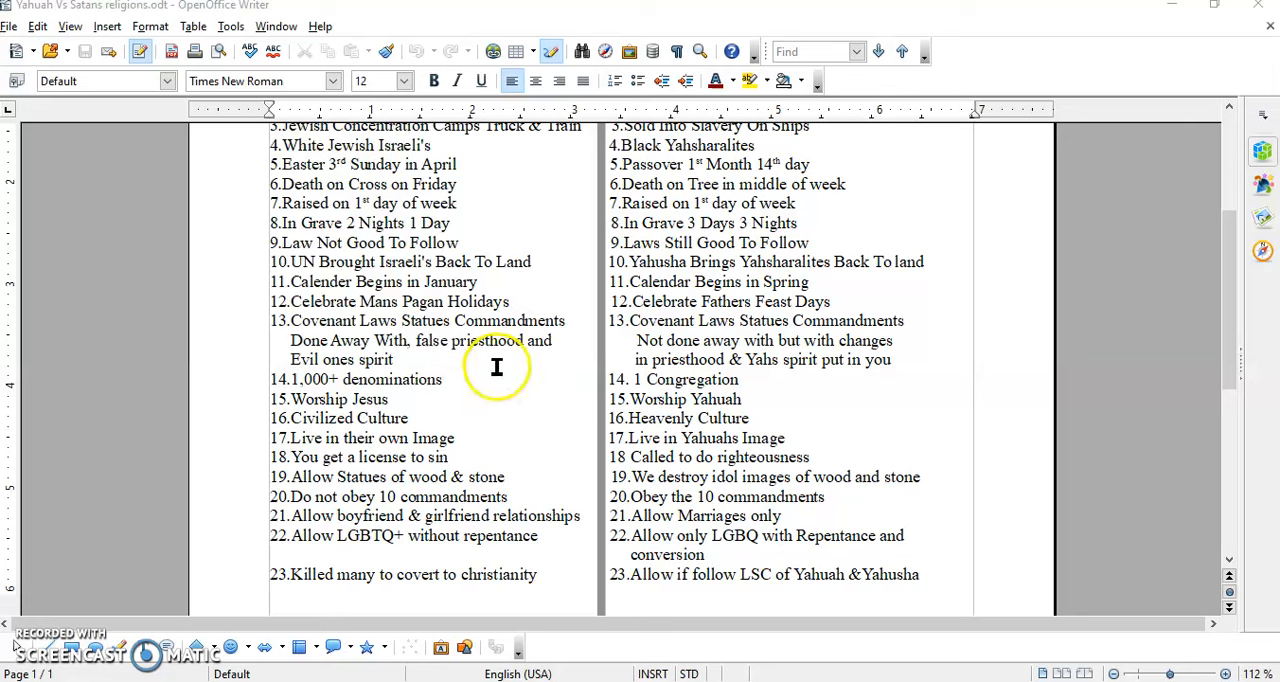
{"action": "mouse_move", "coordinate": [452, 374]}
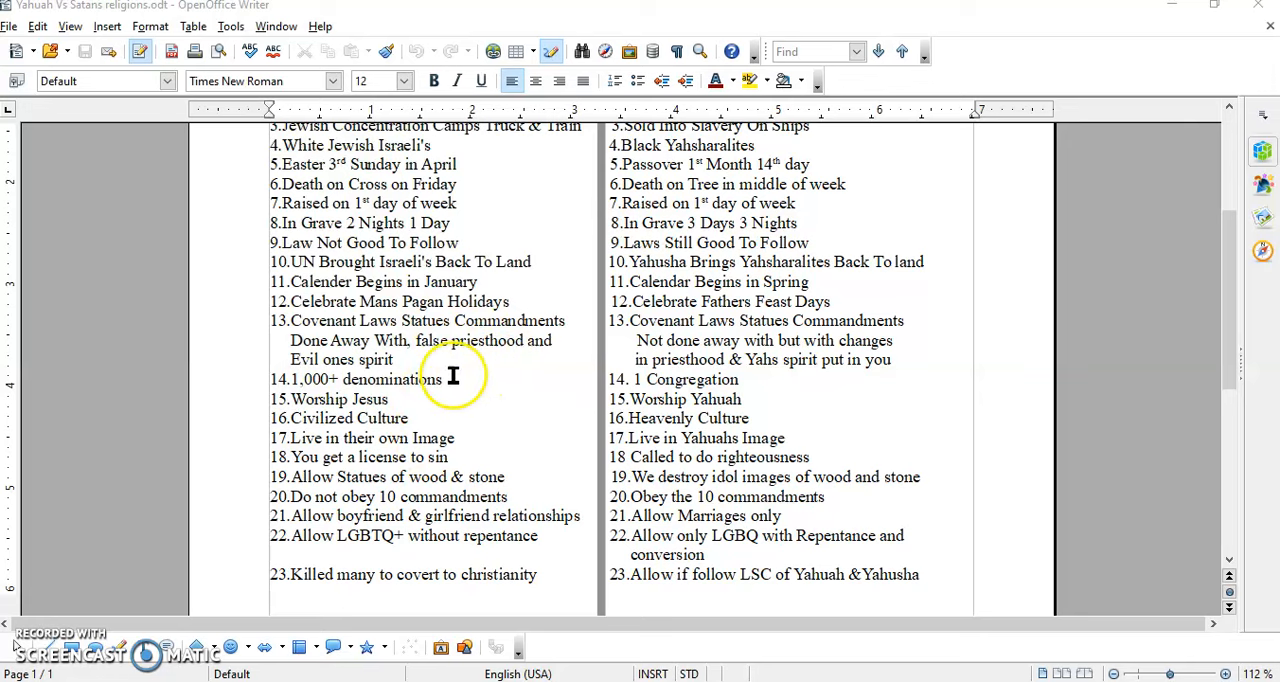
{"action": "mouse_move", "coordinate": [424, 382]}
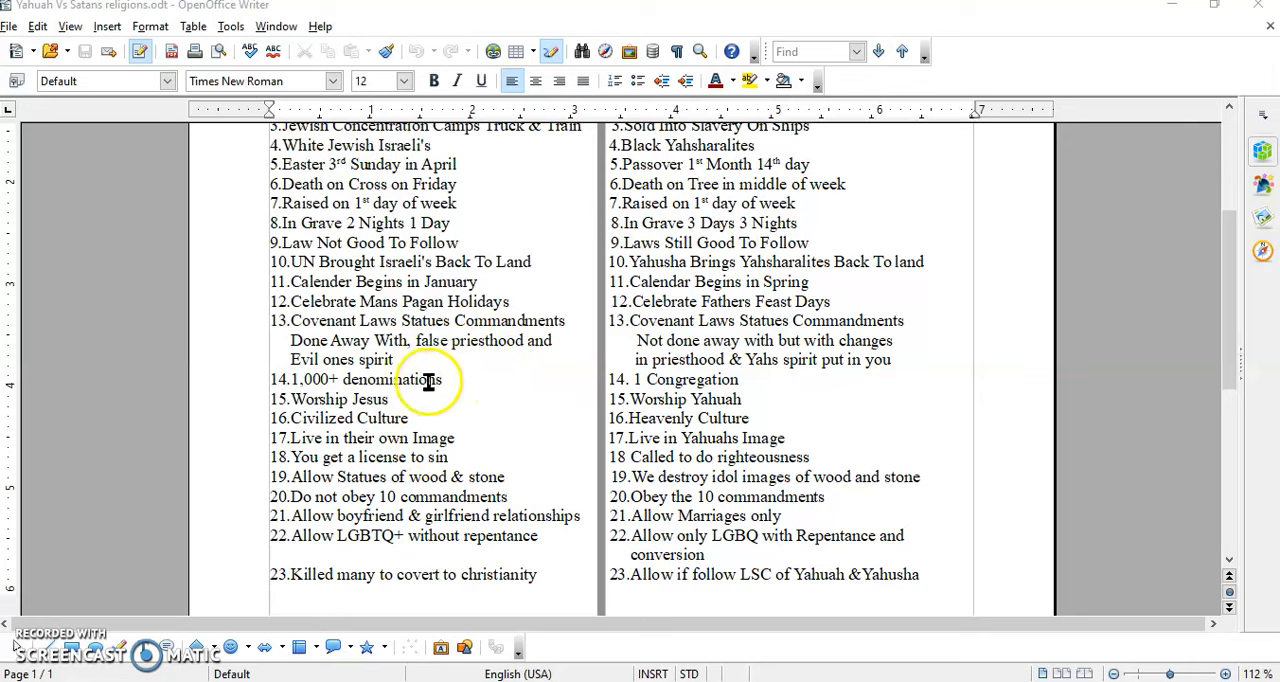
{"action": "mouse_move", "coordinate": [436, 380]}
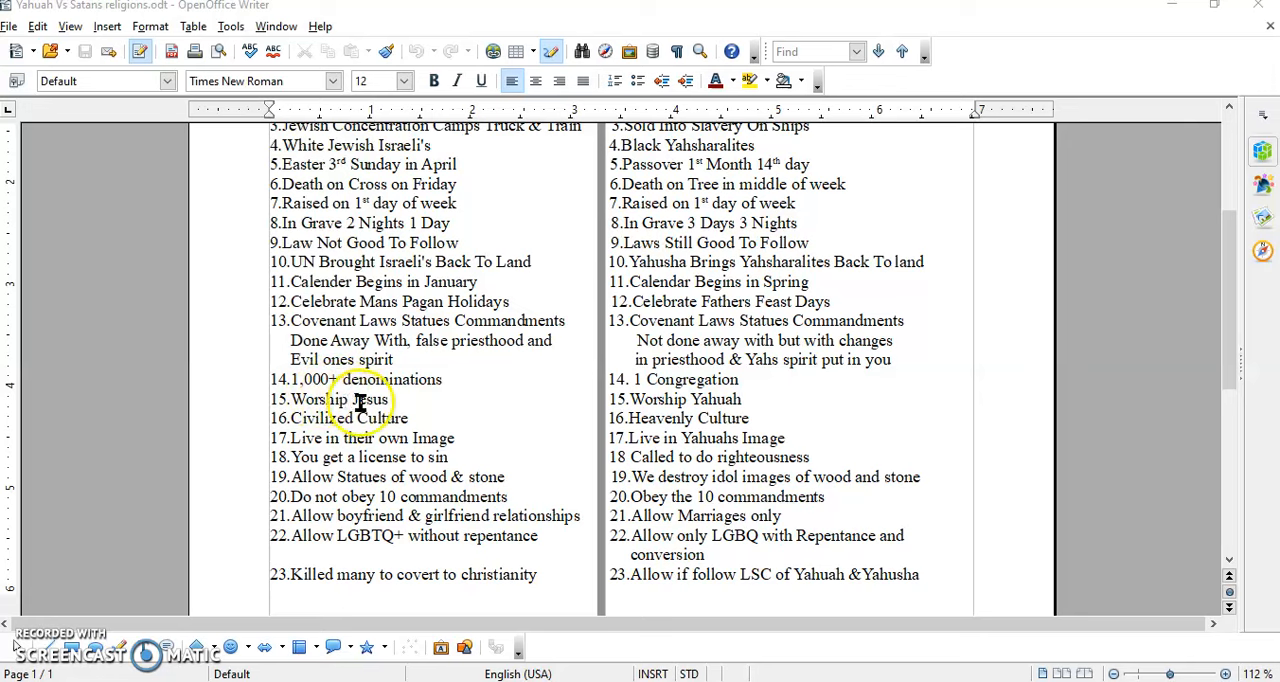
{"action": "mouse_move", "coordinate": [680, 400]}
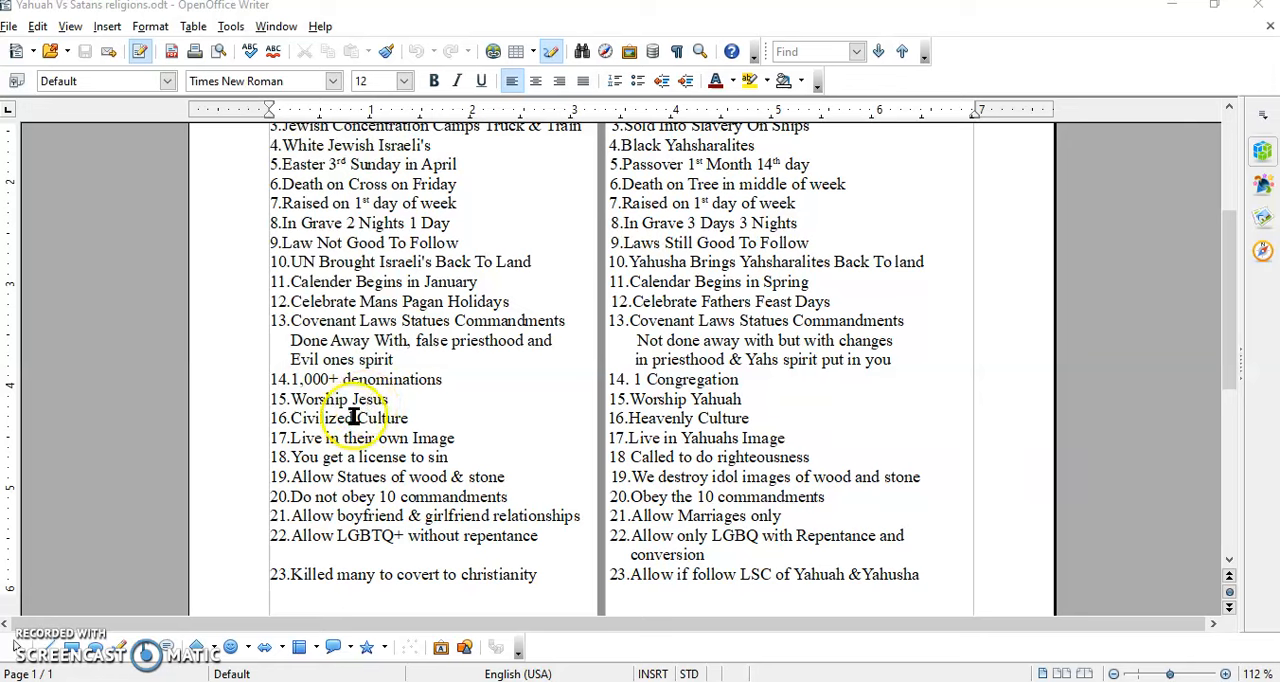
{"action": "mouse_move", "coordinate": [574, 416]}
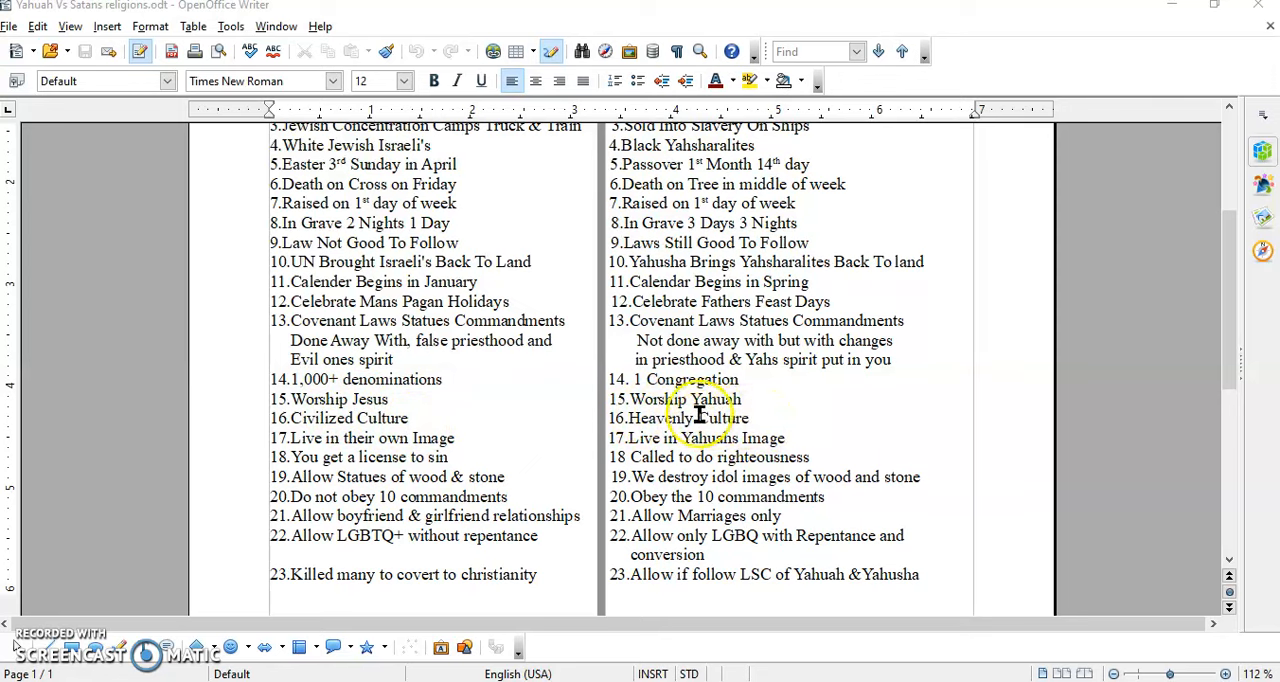
{"action": "mouse_move", "coordinate": [388, 418]}
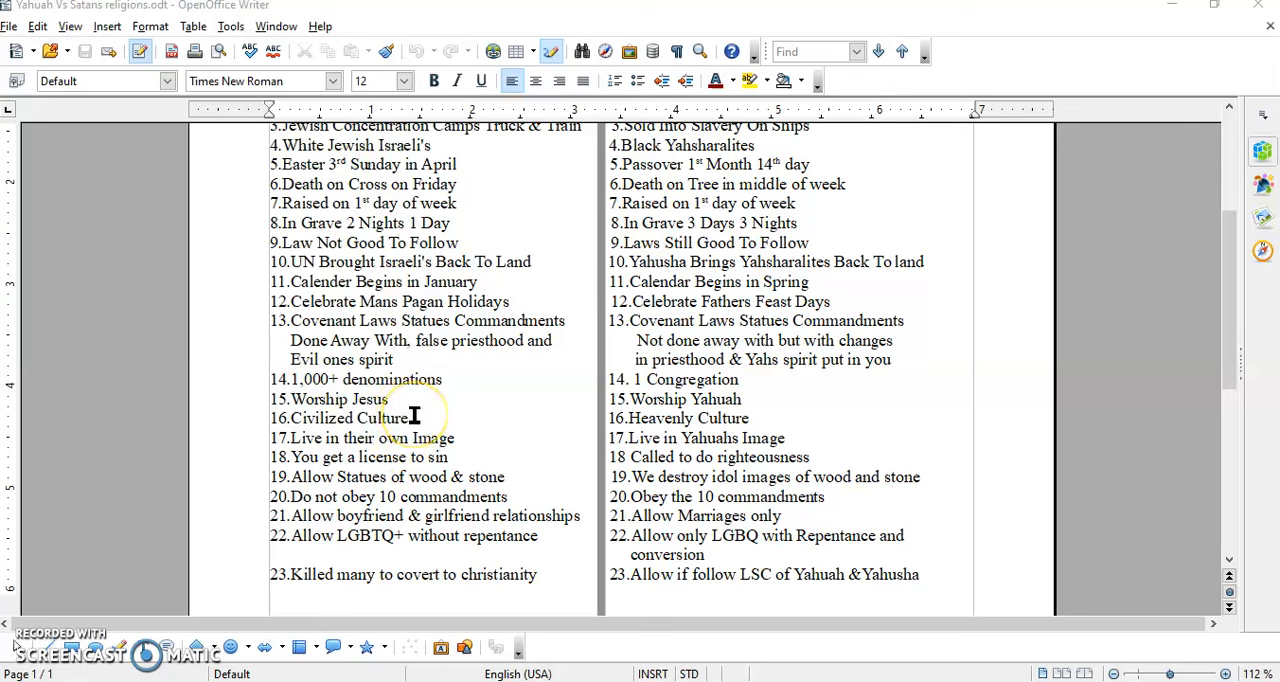
{"action": "mouse_move", "coordinate": [348, 432]}
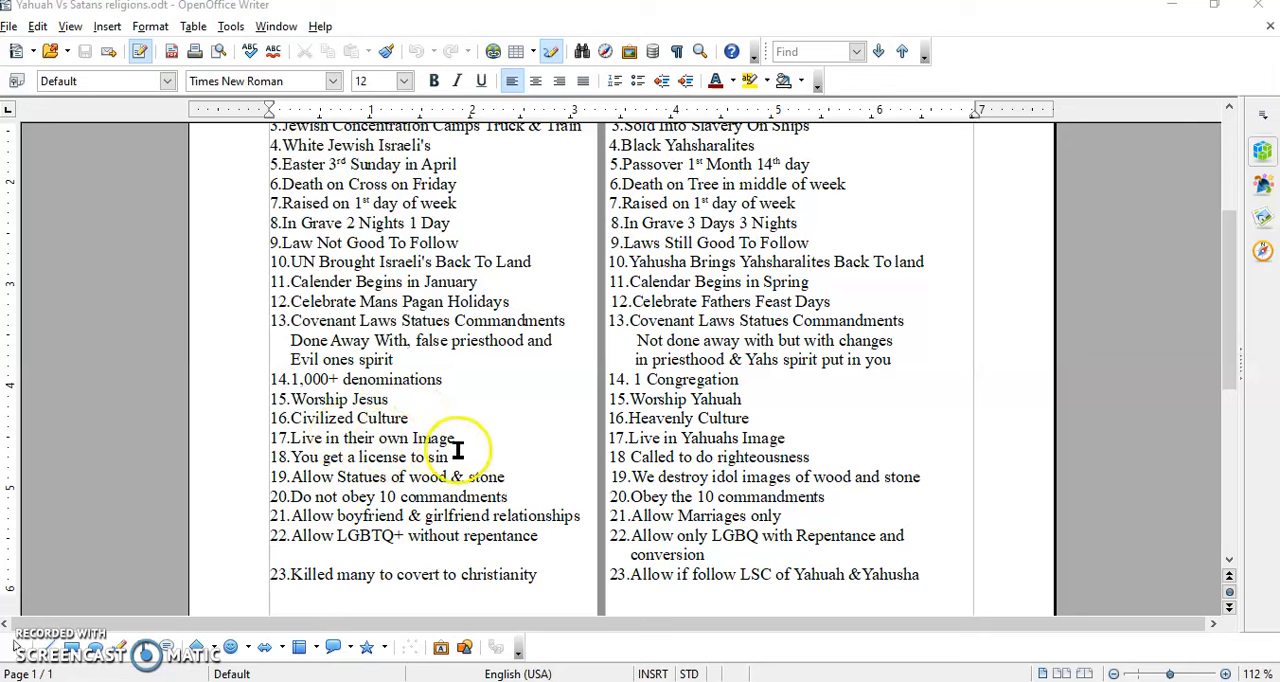
{"action": "mouse_move", "coordinate": [714, 438]}
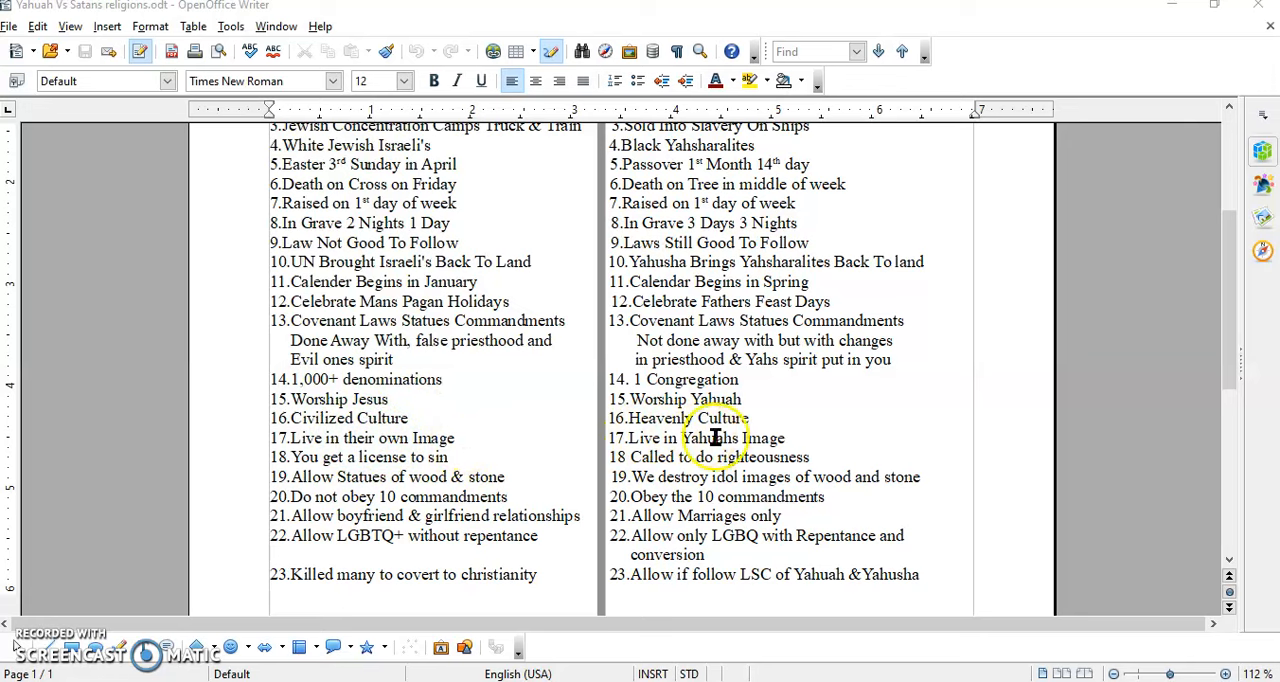
{"action": "mouse_move", "coordinate": [742, 444]}
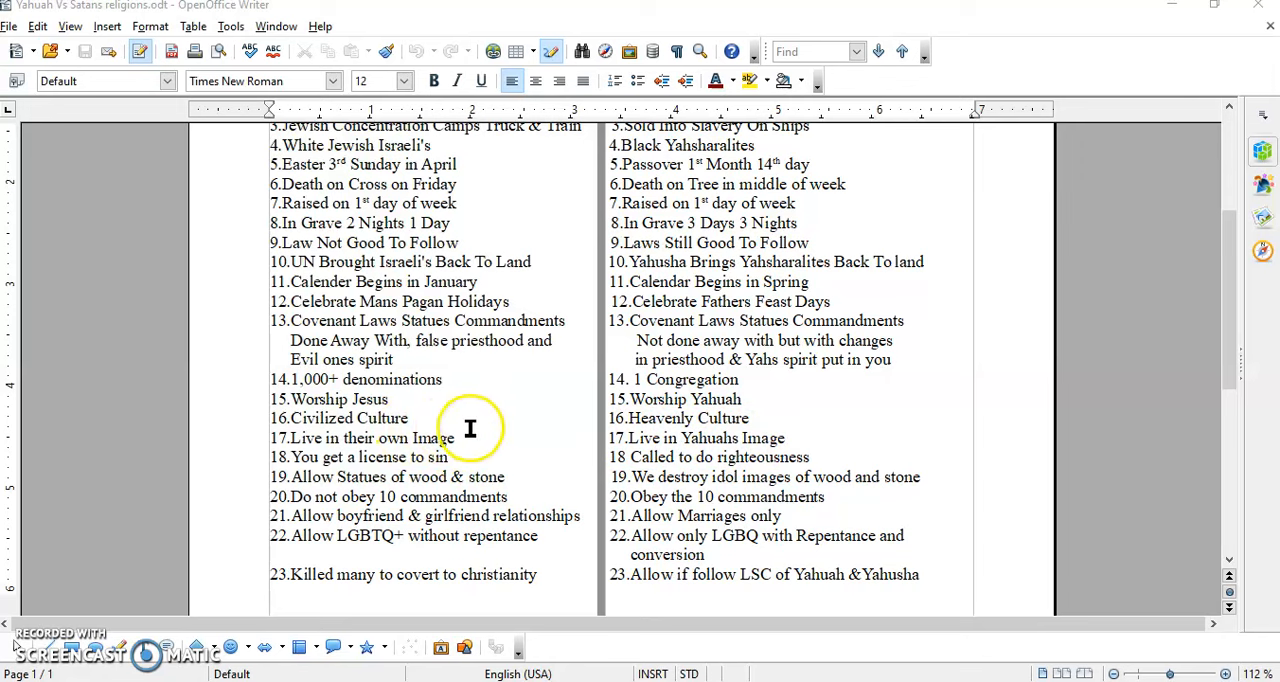
{"action": "mouse_move", "coordinate": [440, 436]}
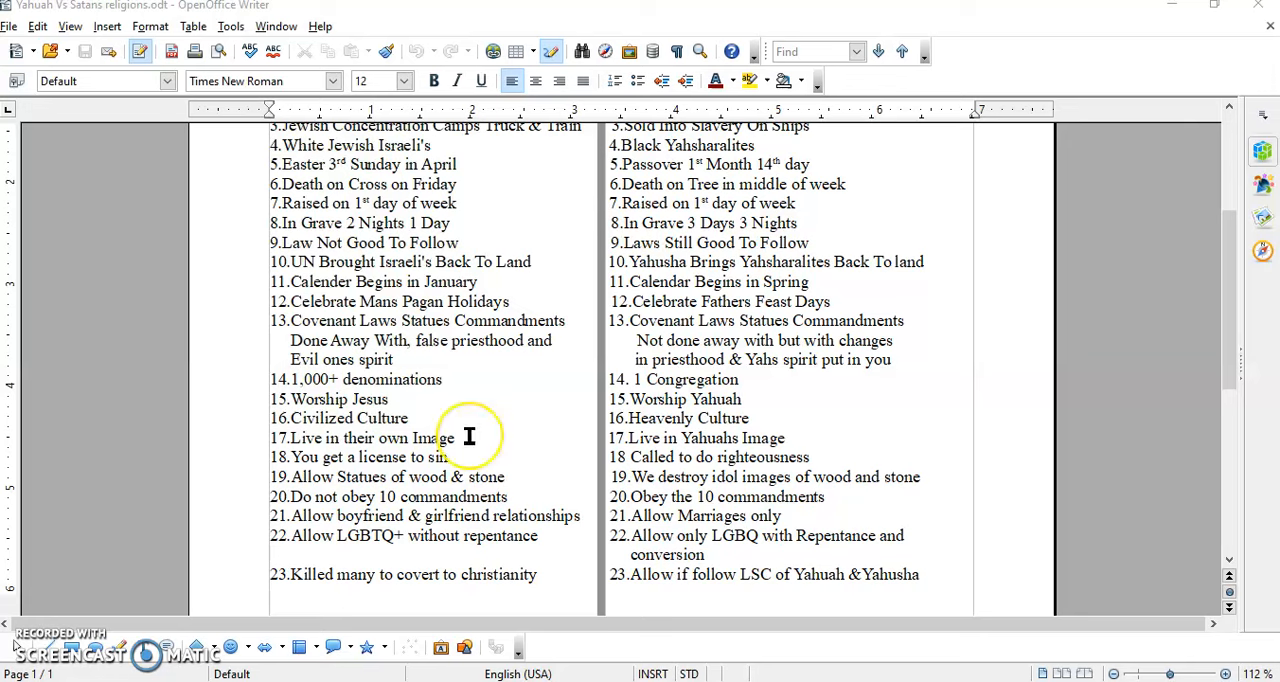
{"action": "mouse_move", "coordinate": [364, 438]}
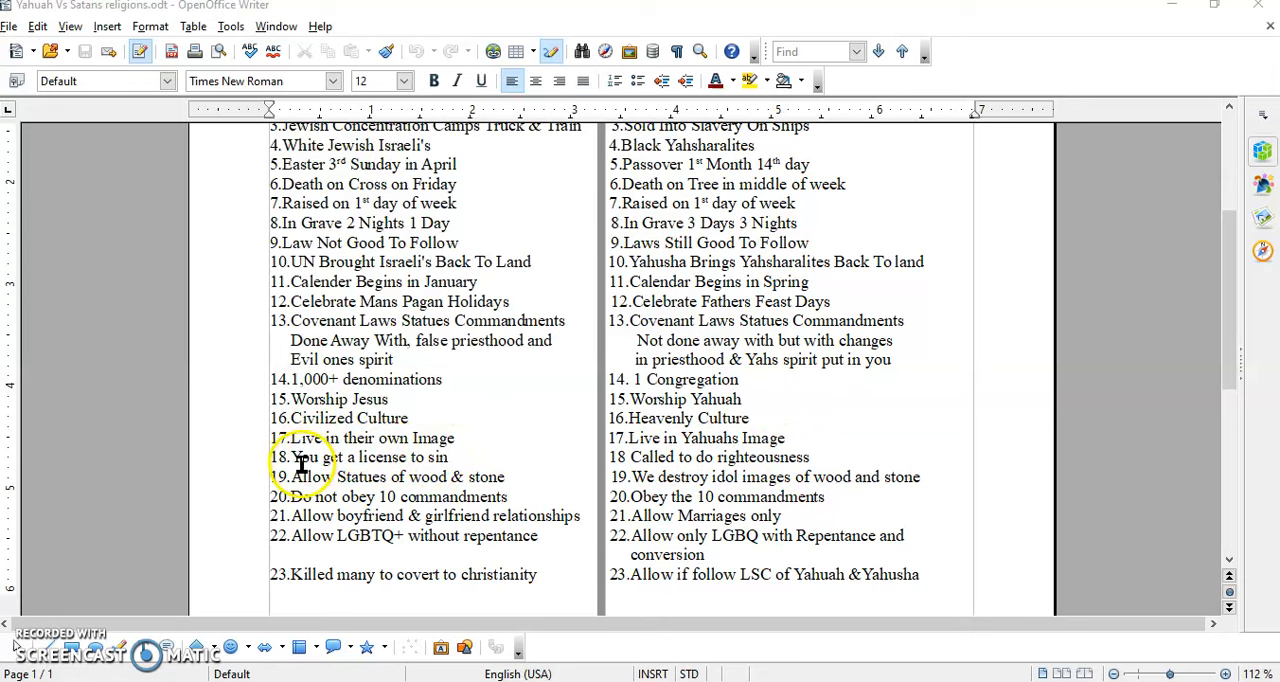
{"action": "mouse_move", "coordinate": [392, 474]}
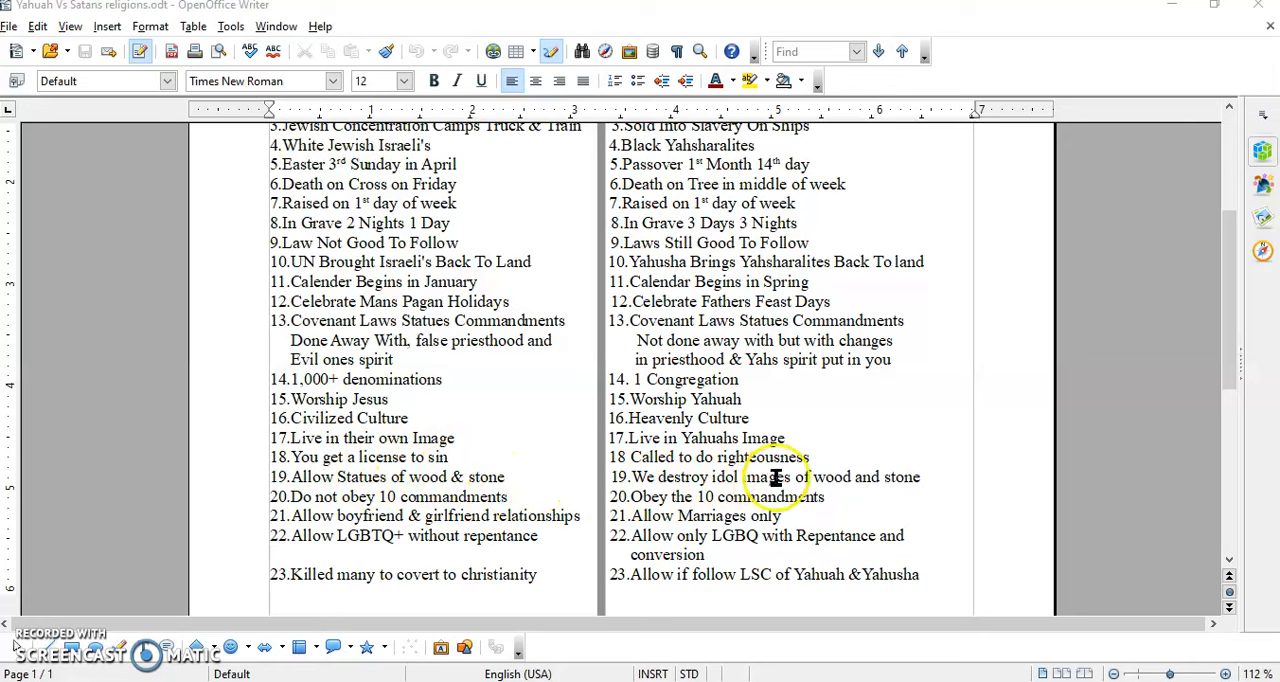
{"action": "mouse_move", "coordinate": [890, 478]}
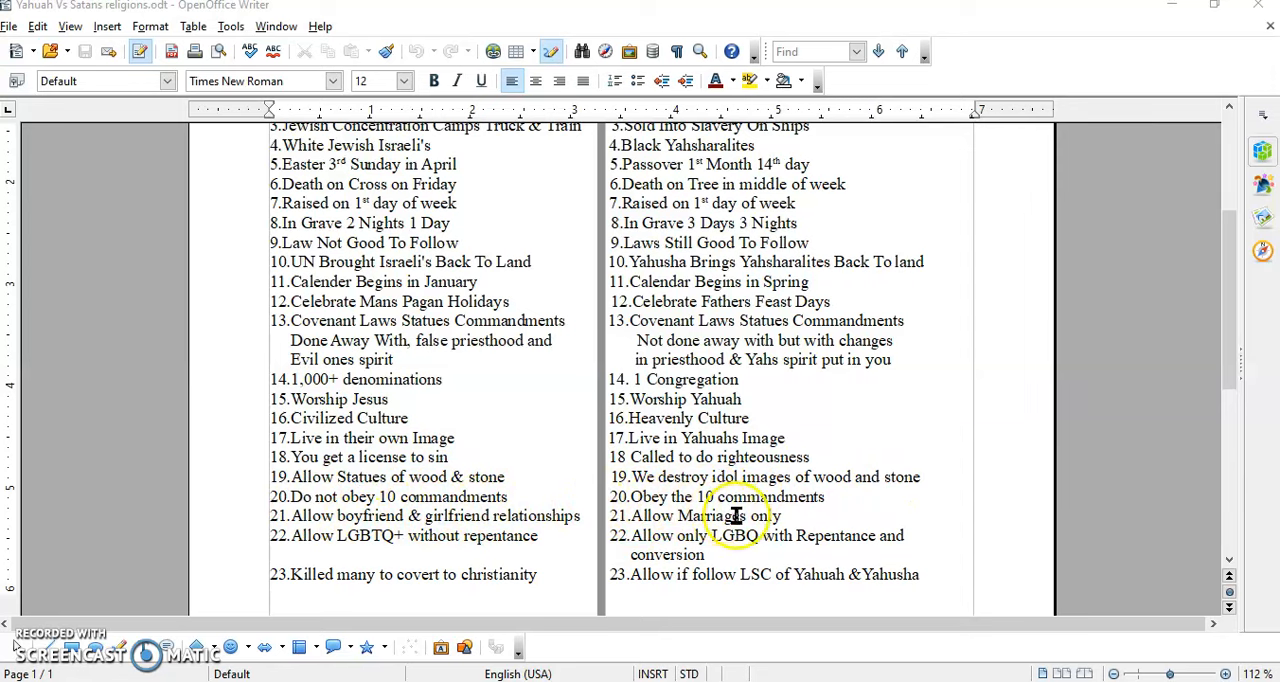
{"action": "mouse_move", "coordinate": [796, 520]}
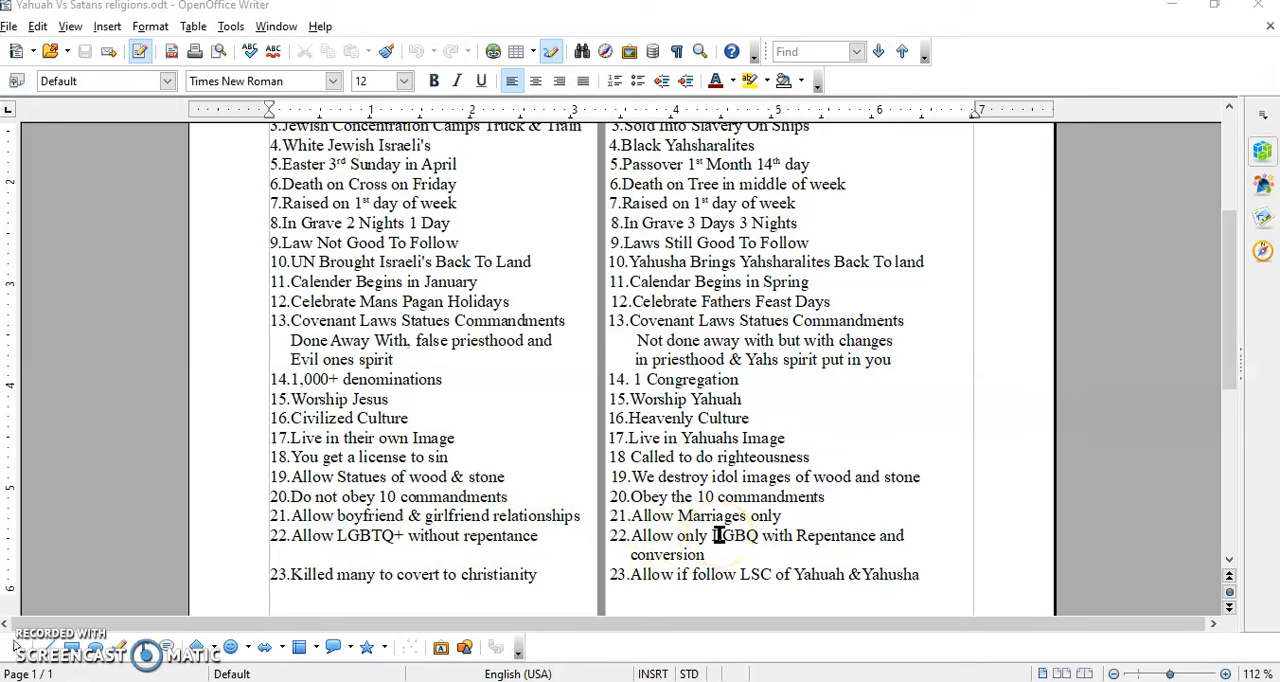
{"action": "mouse_move", "coordinate": [804, 540]}
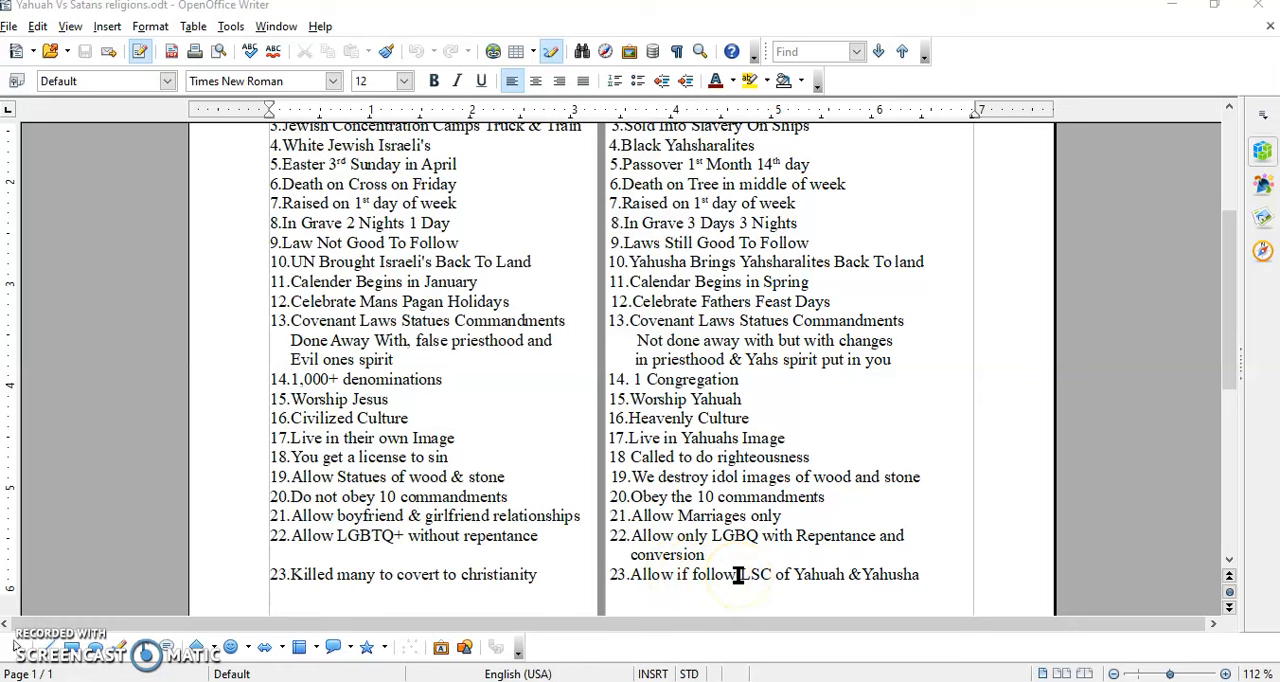
{"action": "mouse_move", "coordinate": [870, 574]}
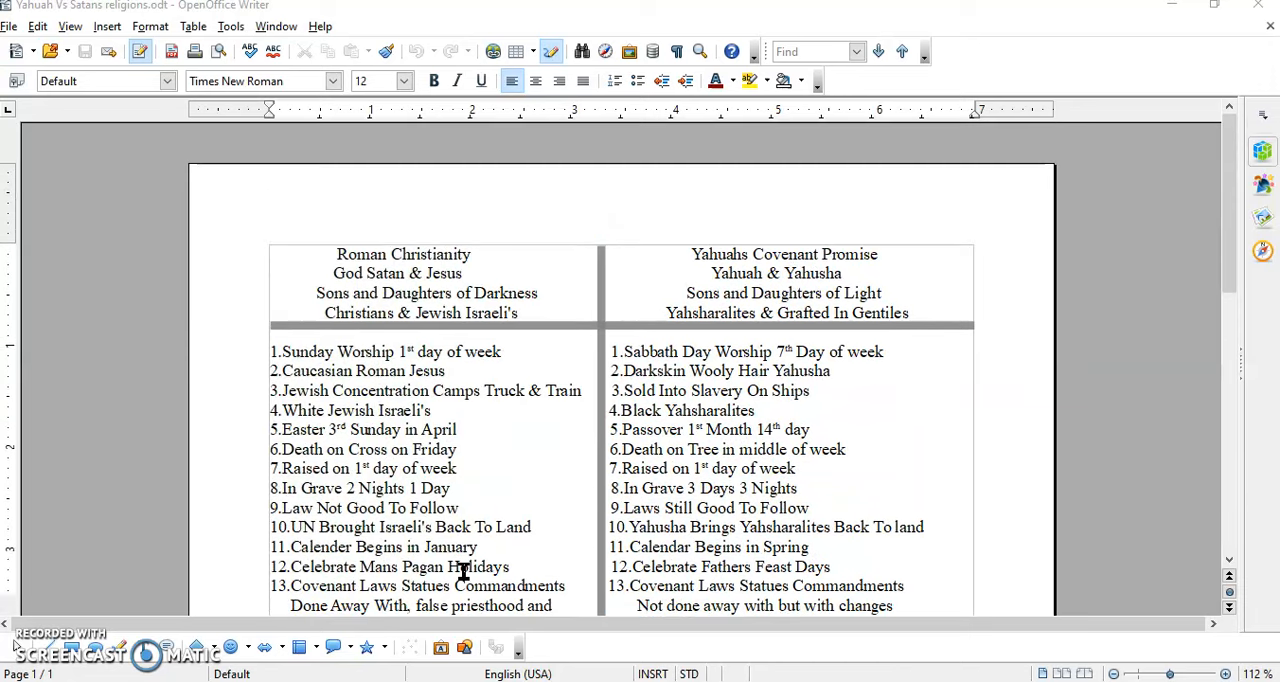
{"action": "scroll", "scroll_direction": "down", "scroll_amount": 3}
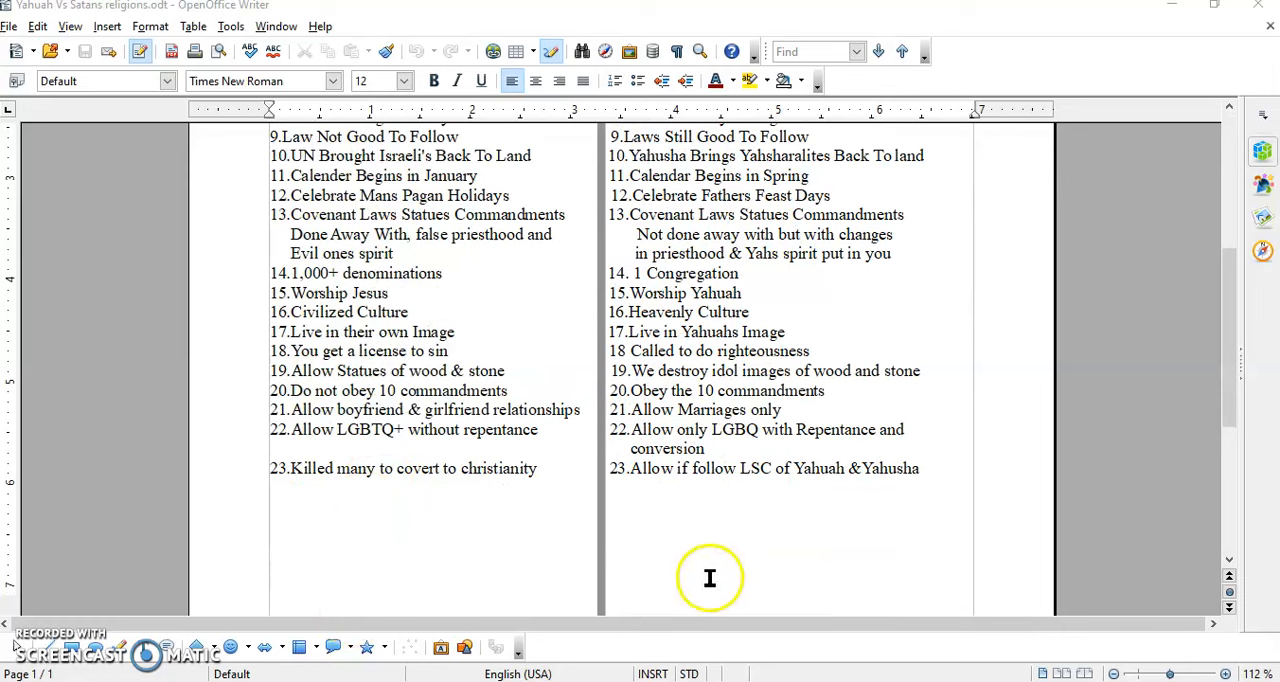
{"action": "mouse_move", "coordinate": [646, 478]}
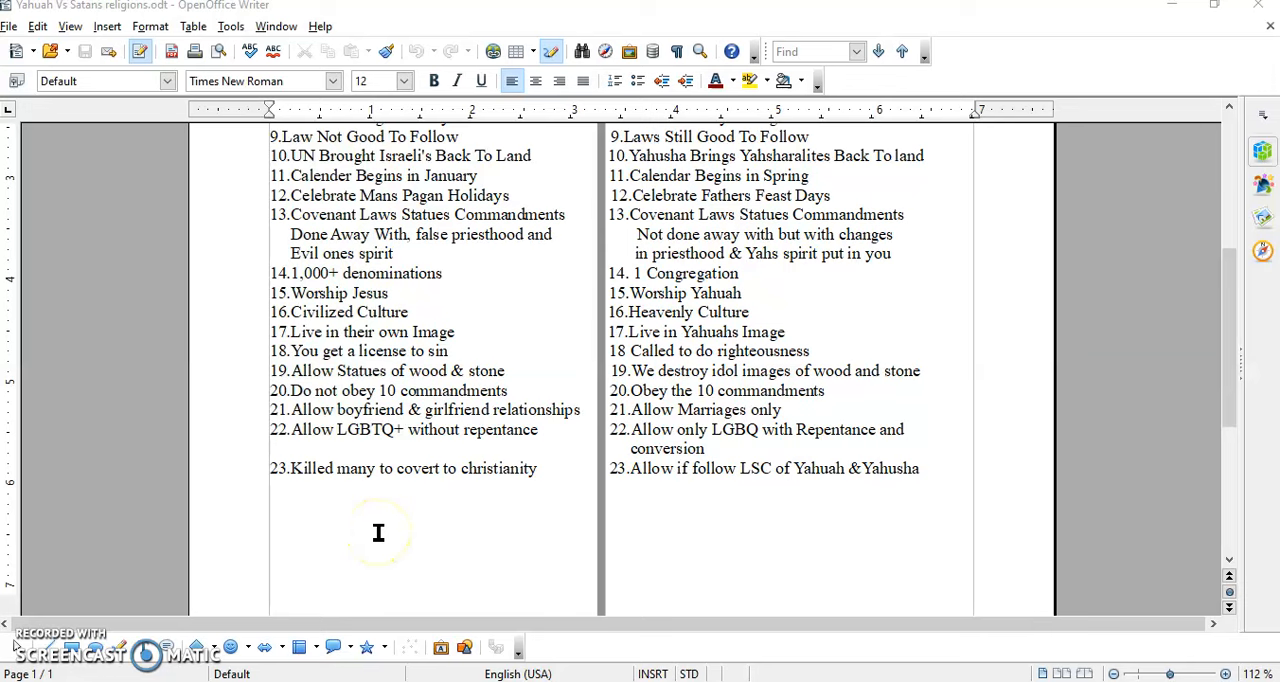
{"action": "mouse_move", "coordinate": [378, 532]}
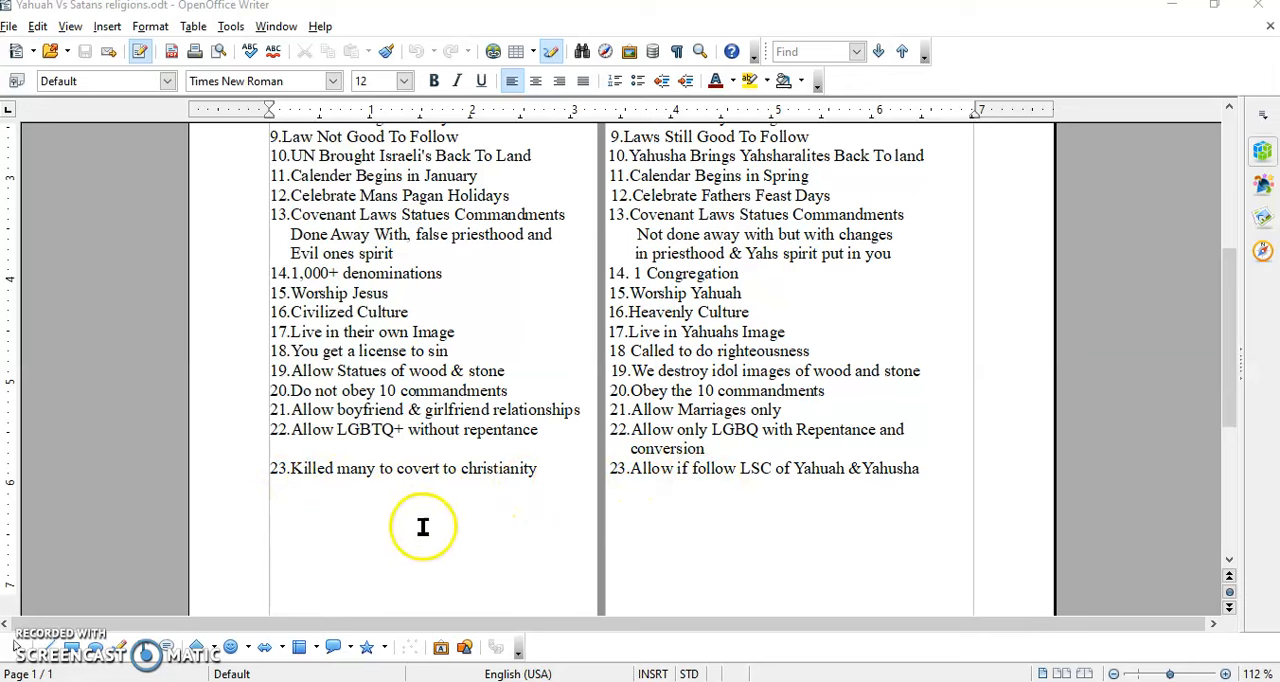
{"action": "mouse_move", "coordinate": [416, 572]}
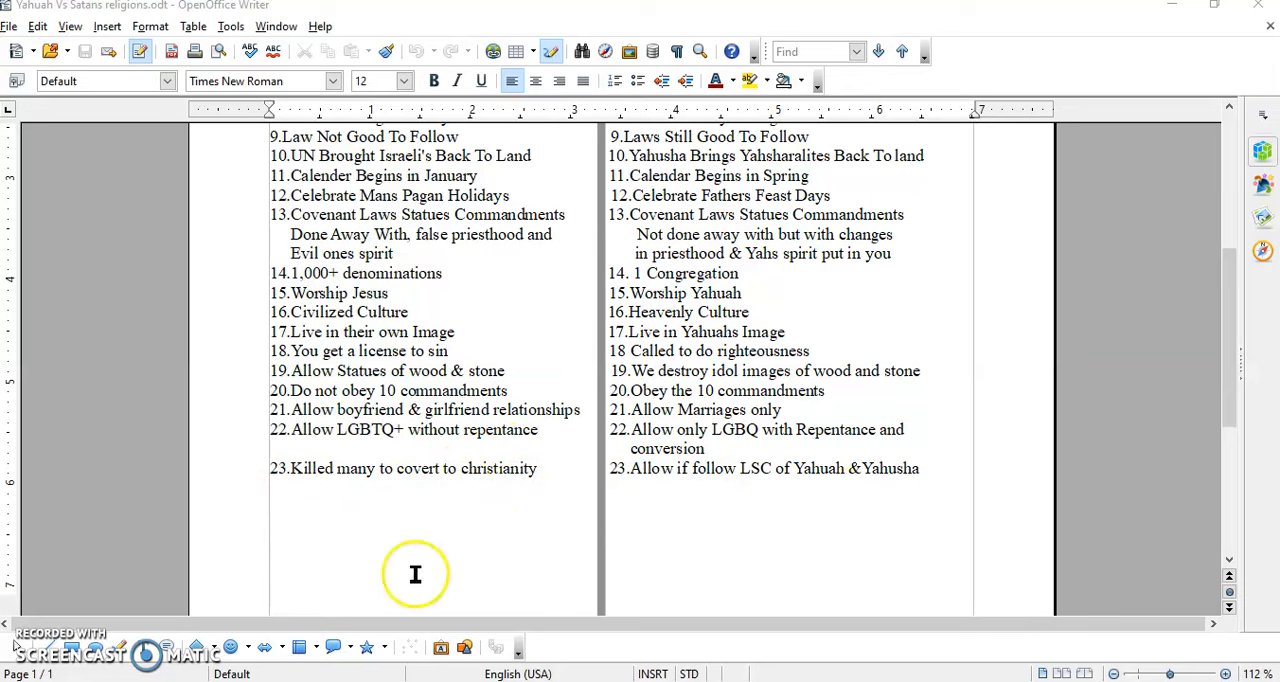
{"action": "mouse_move", "coordinate": [432, 568]}
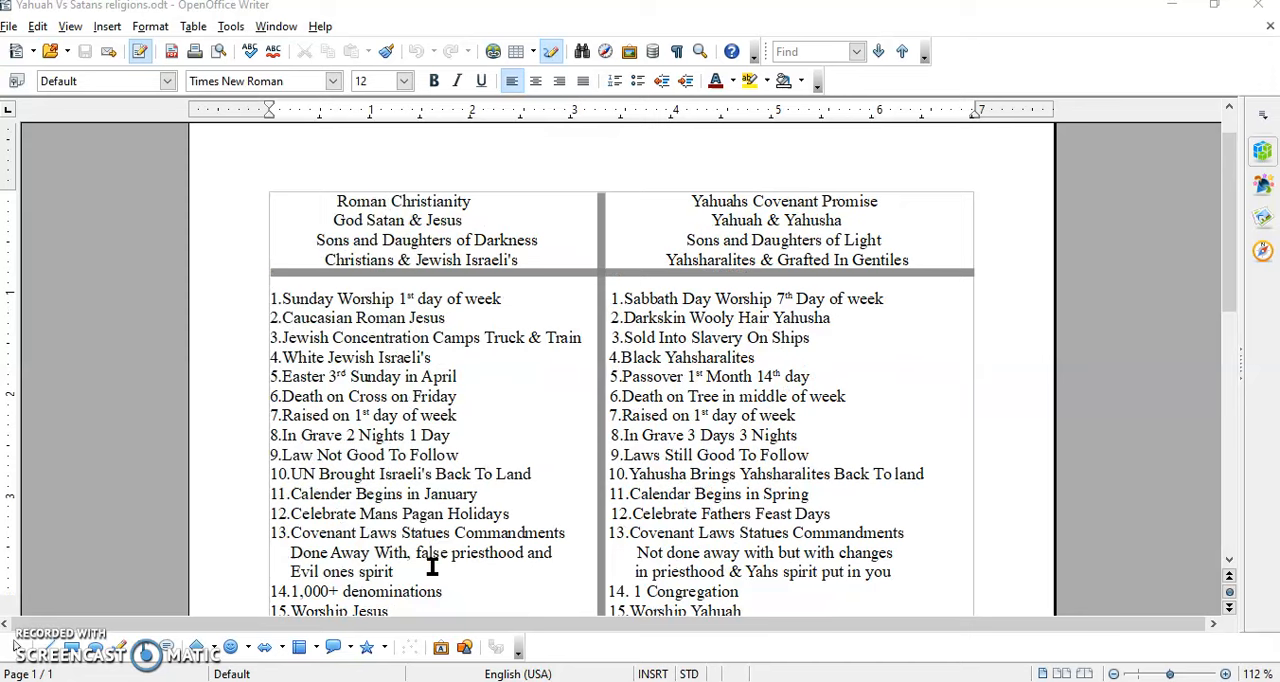
{"action": "scroll", "scroll_direction": "down", "scroll_amount": 3}
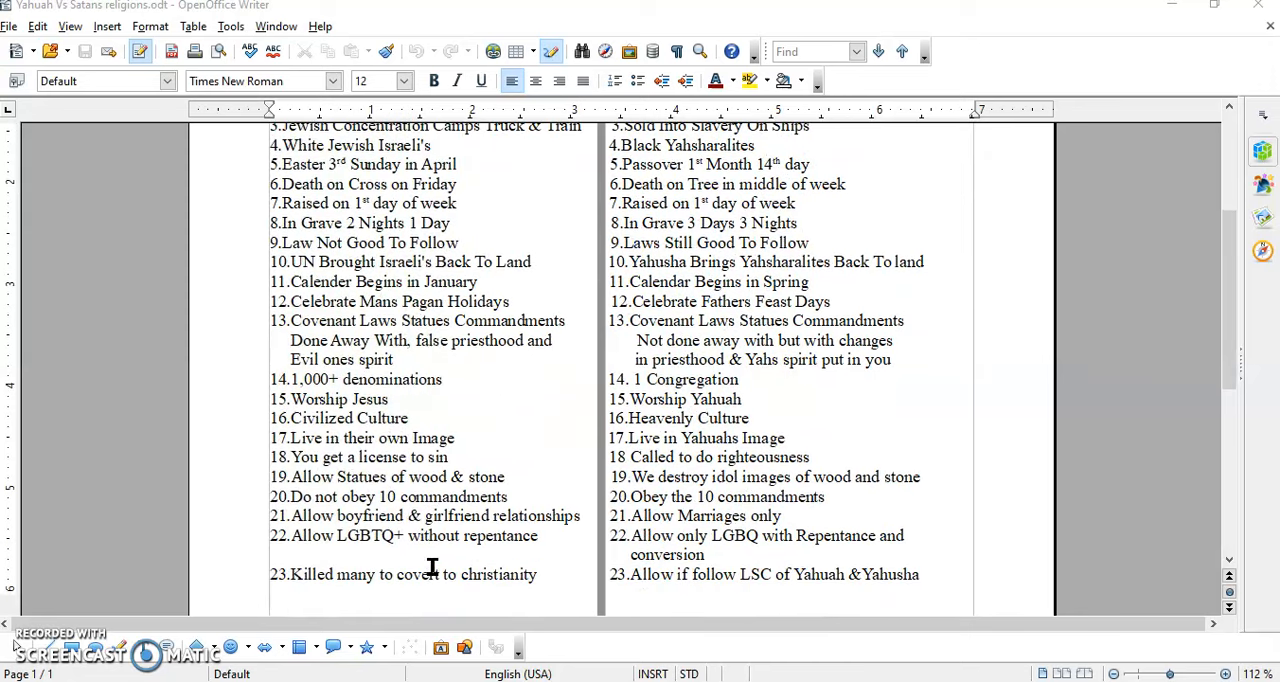
{"action": "scroll", "scroll_direction": "down", "scroll_amount": 3}
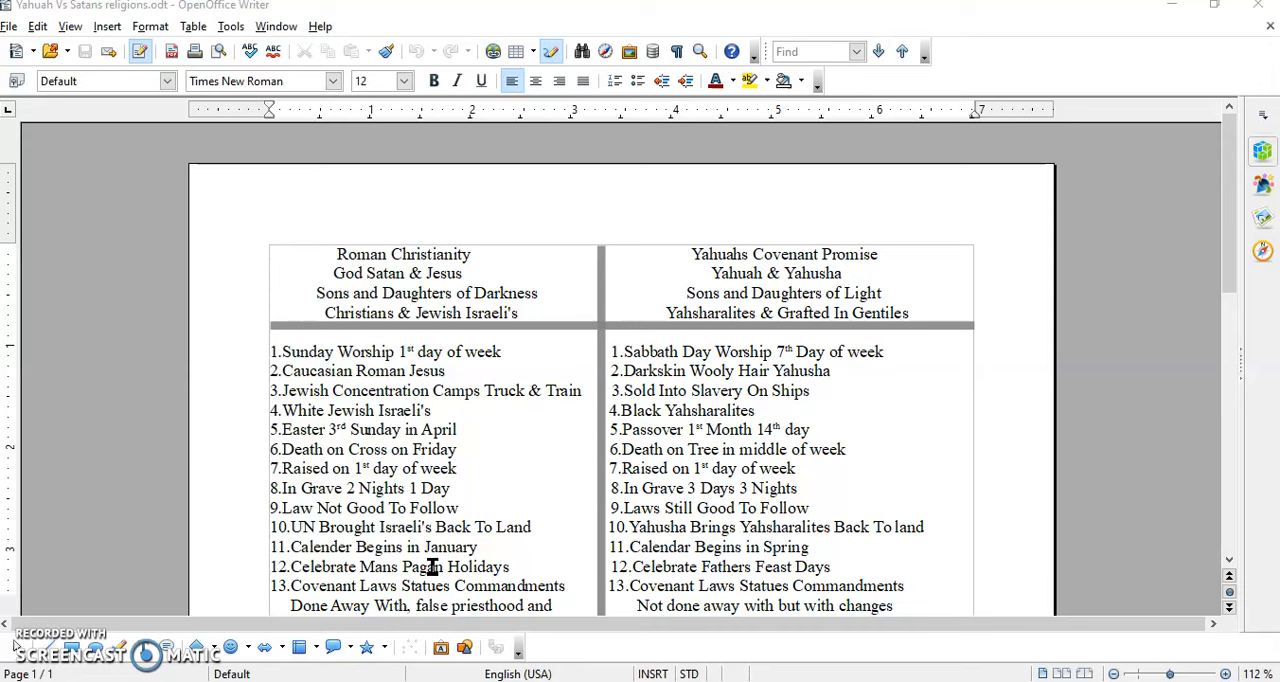
{"action": "scroll", "scroll_direction": "down", "scroll_amount": 3}
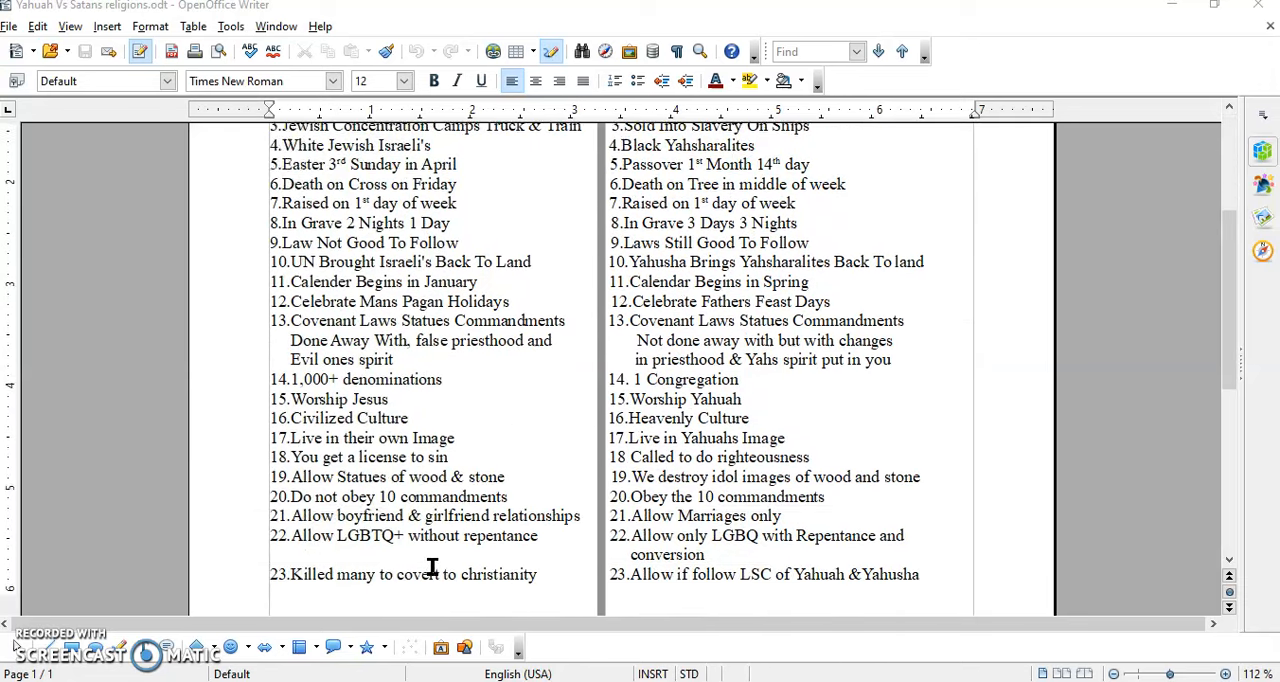
{"action": "scroll", "scroll_direction": "up", "scroll_amount": 3}
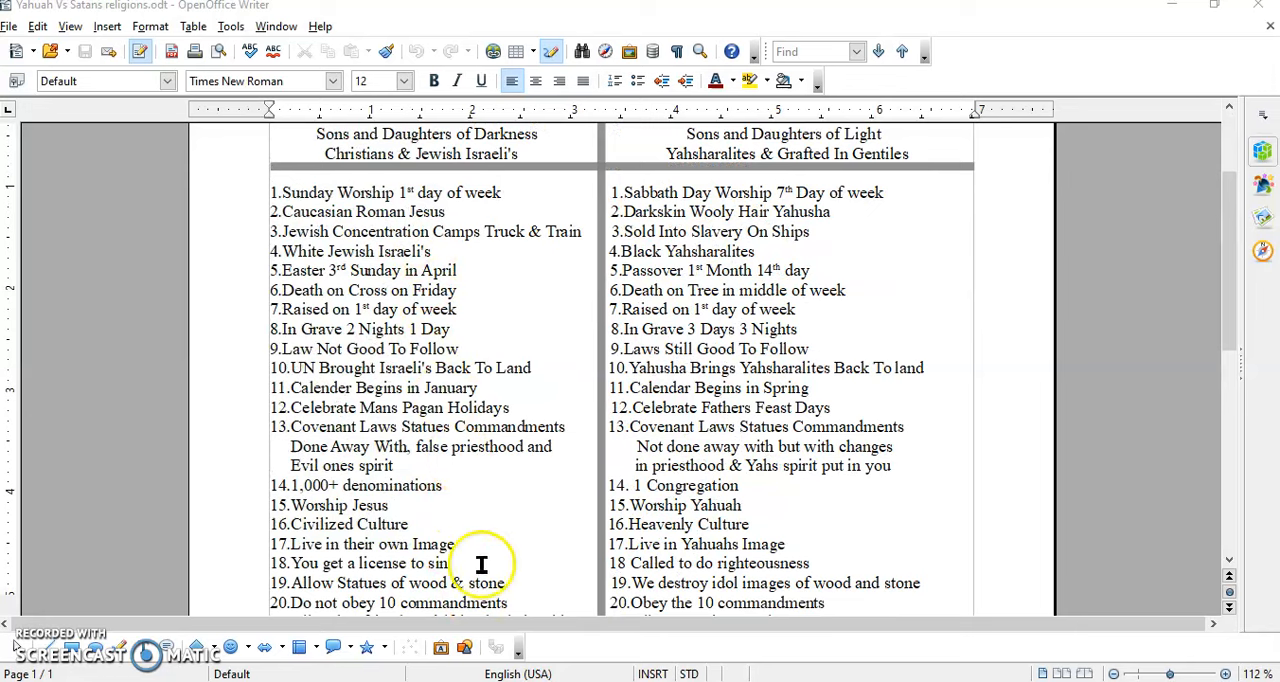
{"action": "mouse_move", "coordinate": [490, 240]}
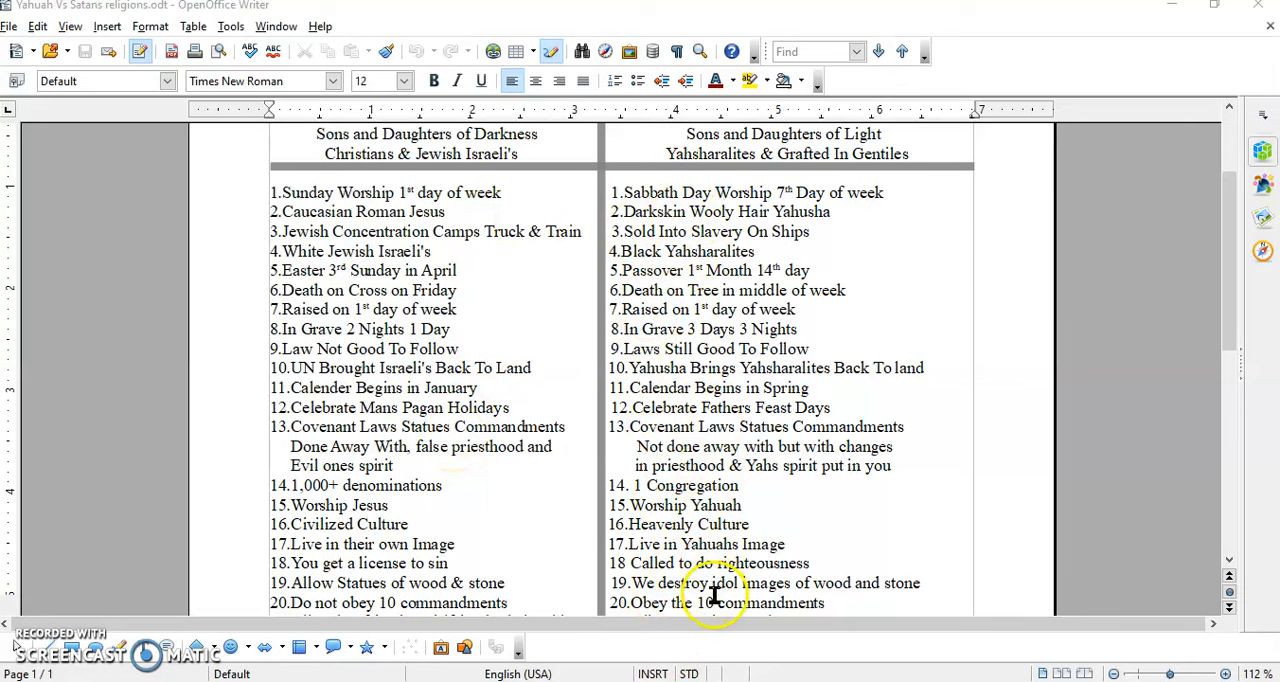
{"action": "mouse_move", "coordinate": [692, 248]}
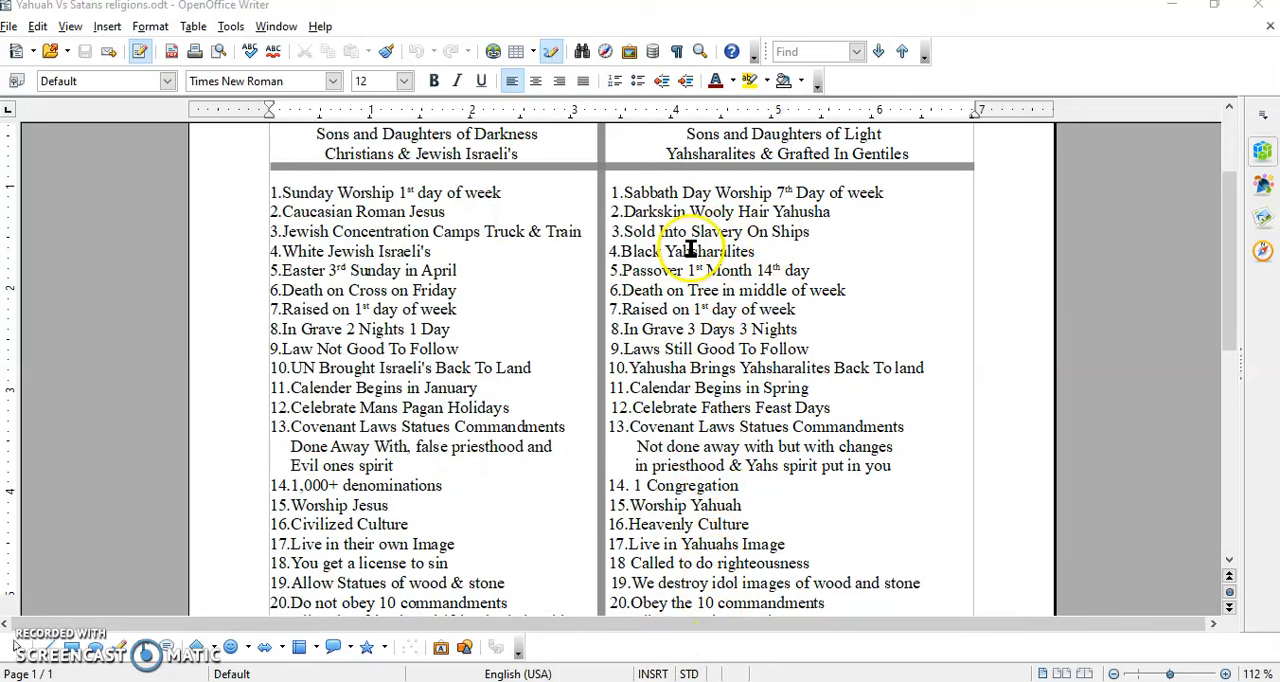
{"action": "mouse_move", "coordinate": [438, 596]}
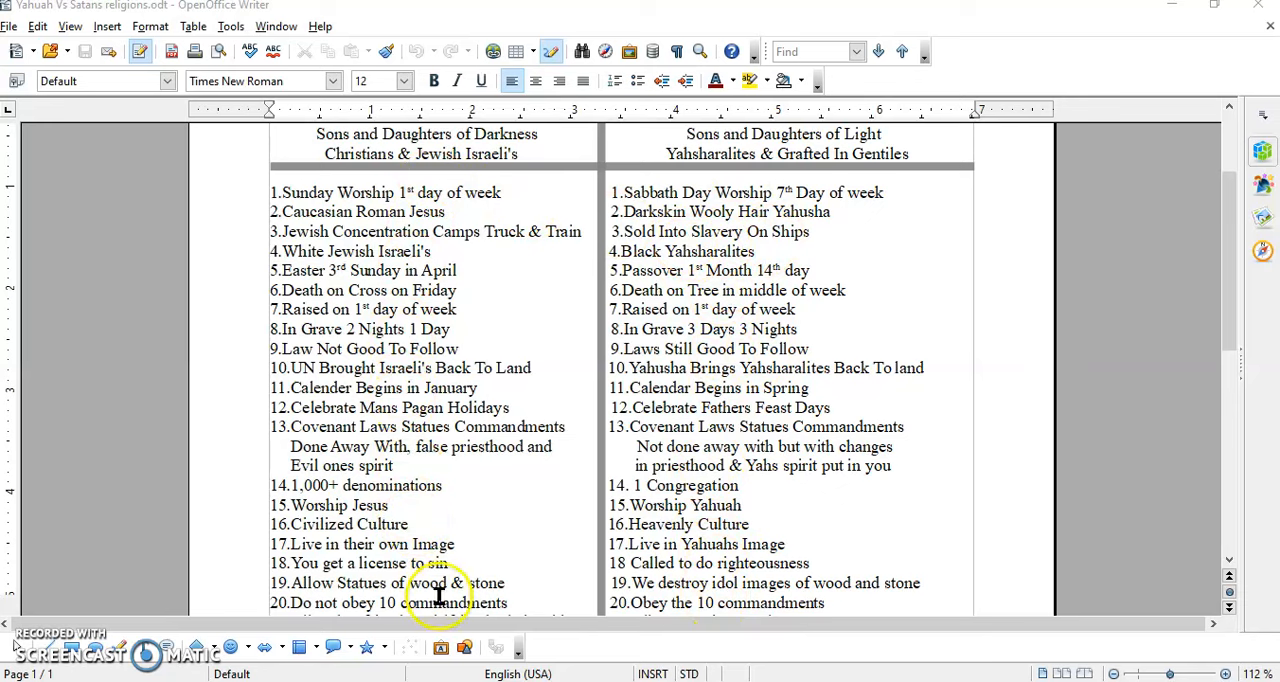
{"action": "scroll", "scroll_direction": "down", "scroll_amount": 3}
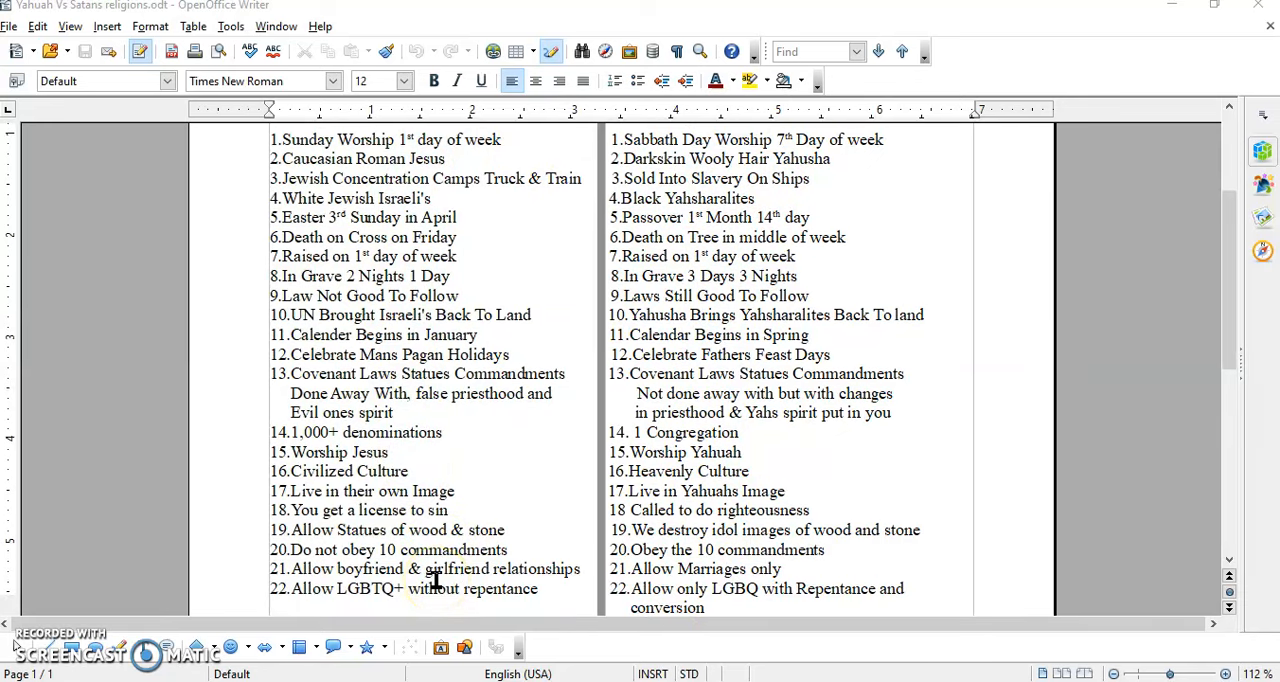
{"action": "scroll", "scroll_direction": "down", "scroll_amount": 3}
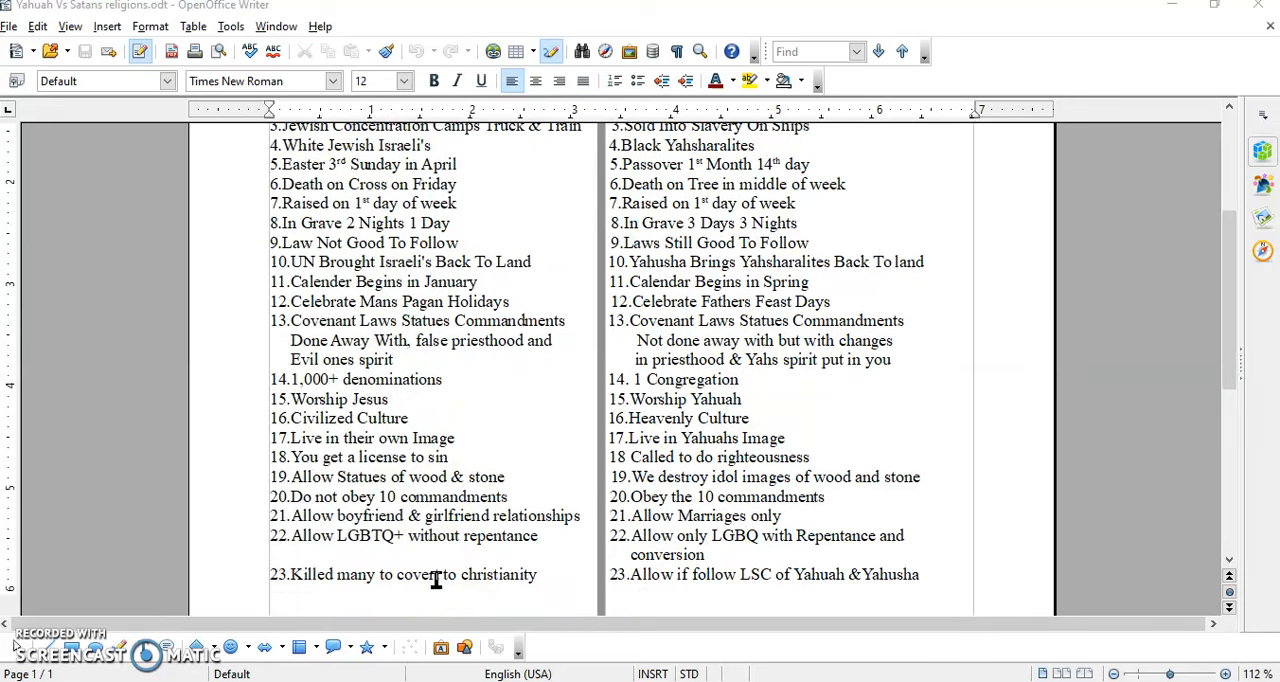